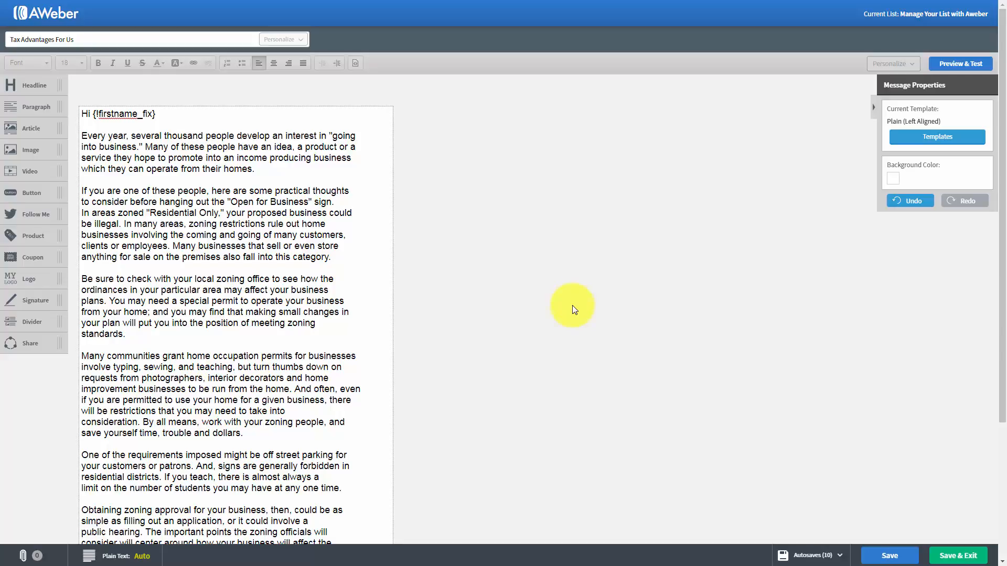
pyautogui.moveTo(570, 256)
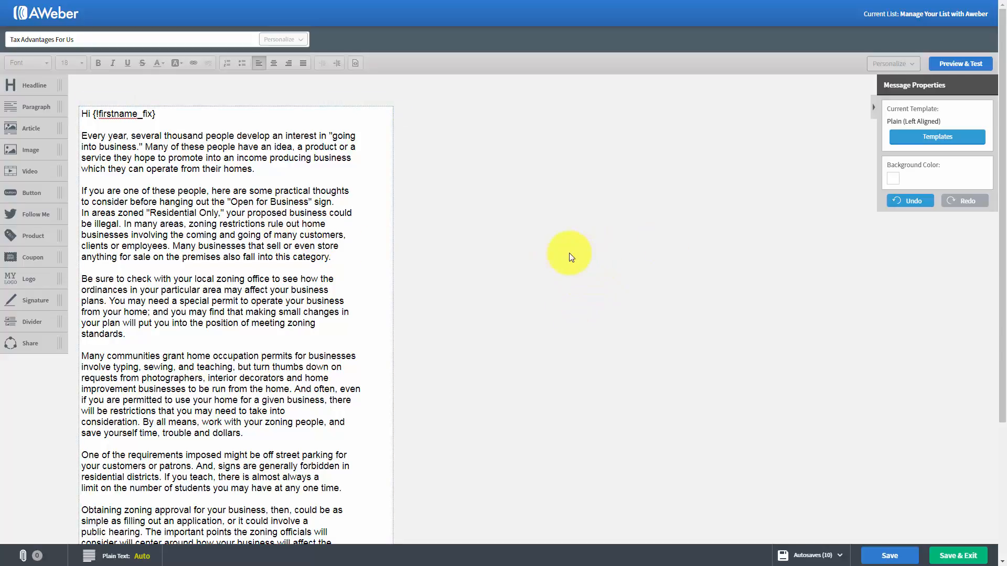
pyautogui.moveTo(508, 271)
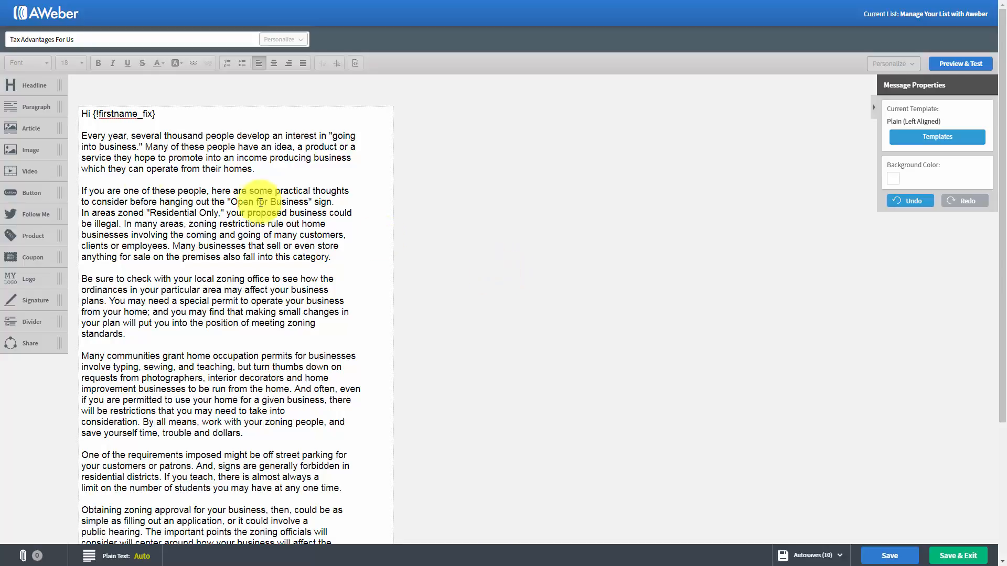
# Step: Try bold, italic and underline on the phrase 'Many of these people', reverting each
pyautogui.click(85, 134)
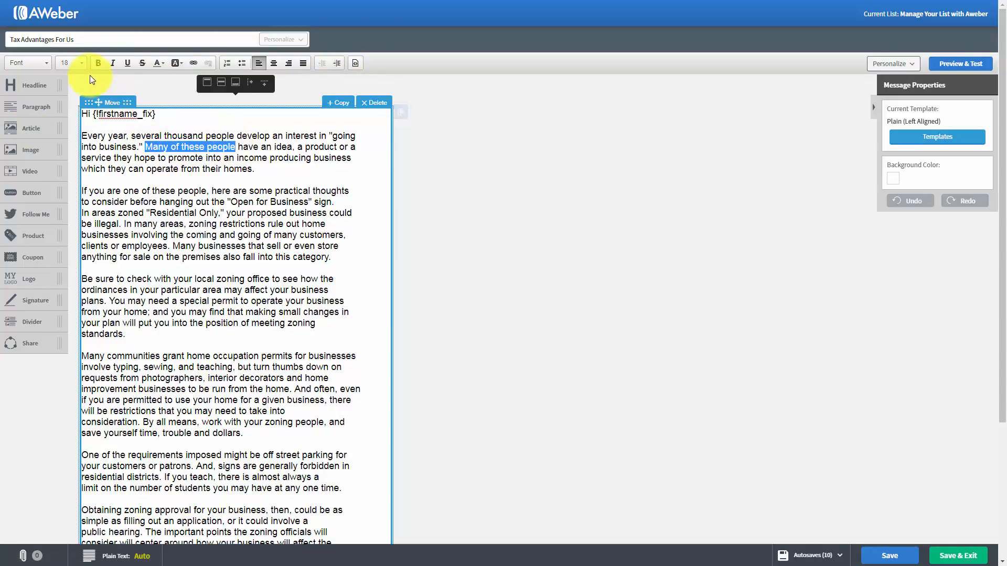
pyautogui.click(99, 63)
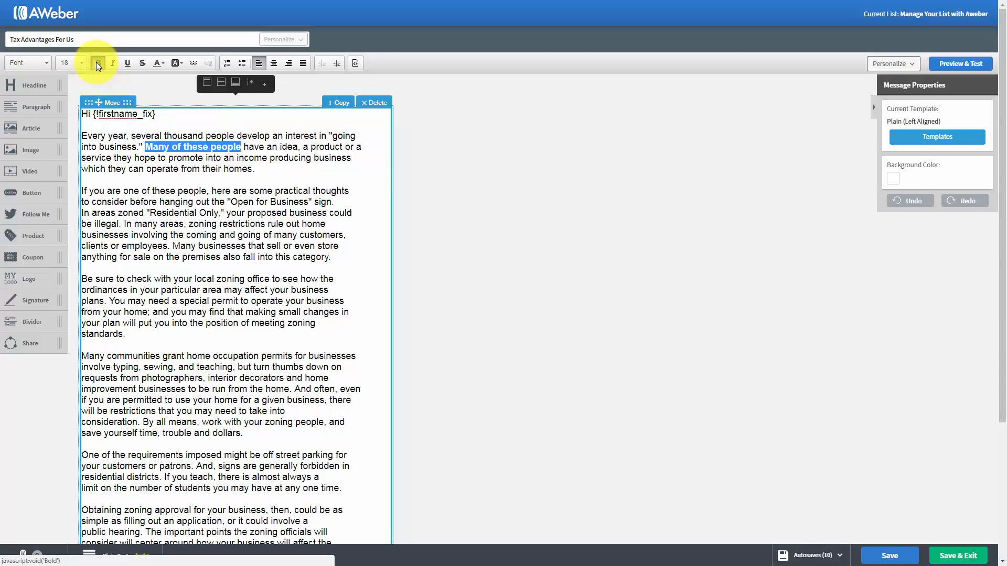
pyautogui.click(97, 63)
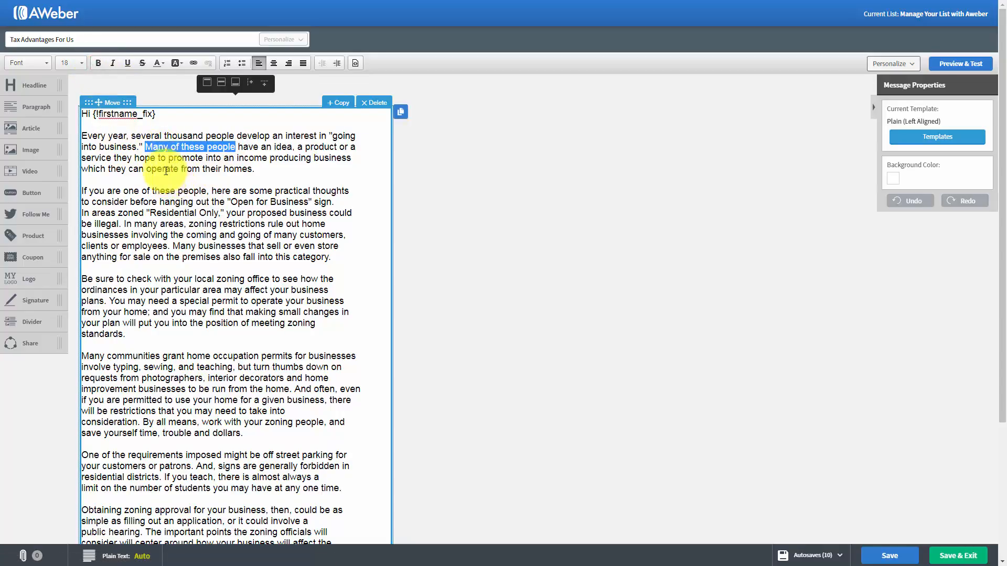
pyautogui.click(113, 62)
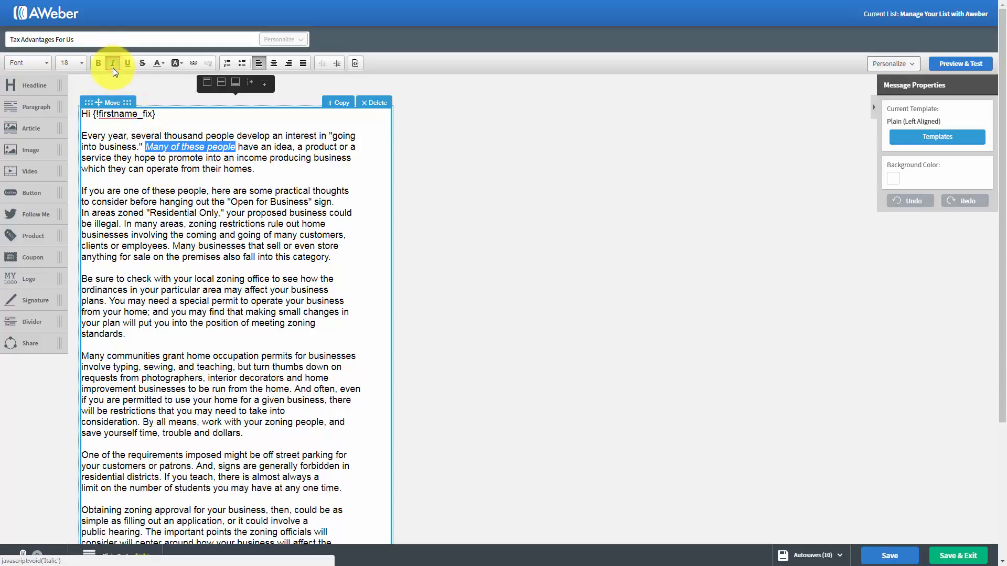
pyautogui.click(112, 63)
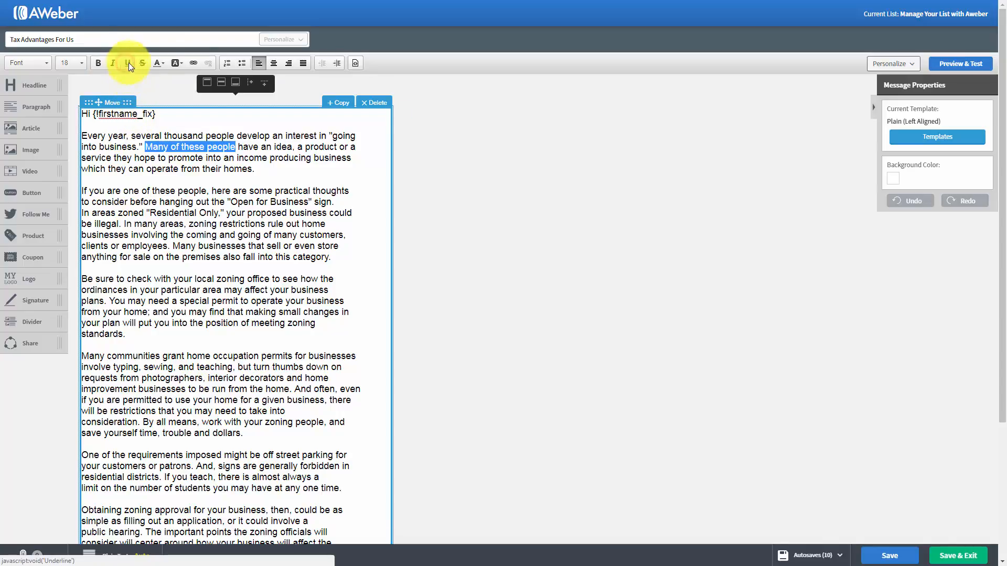
pyautogui.click(126, 63)
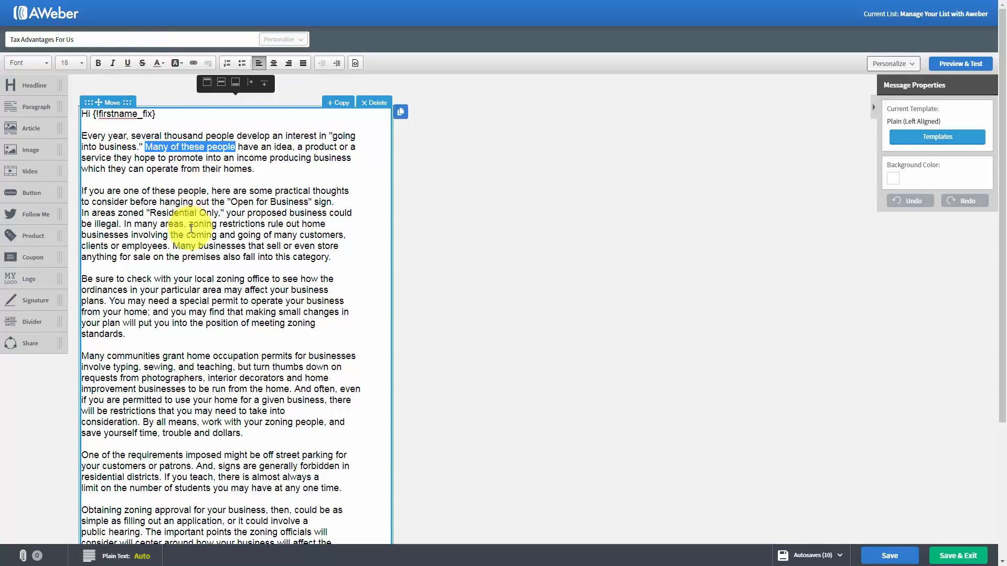
# Step: Colour the phrase dark red, then restore it to black
pyautogui.click(157, 63)
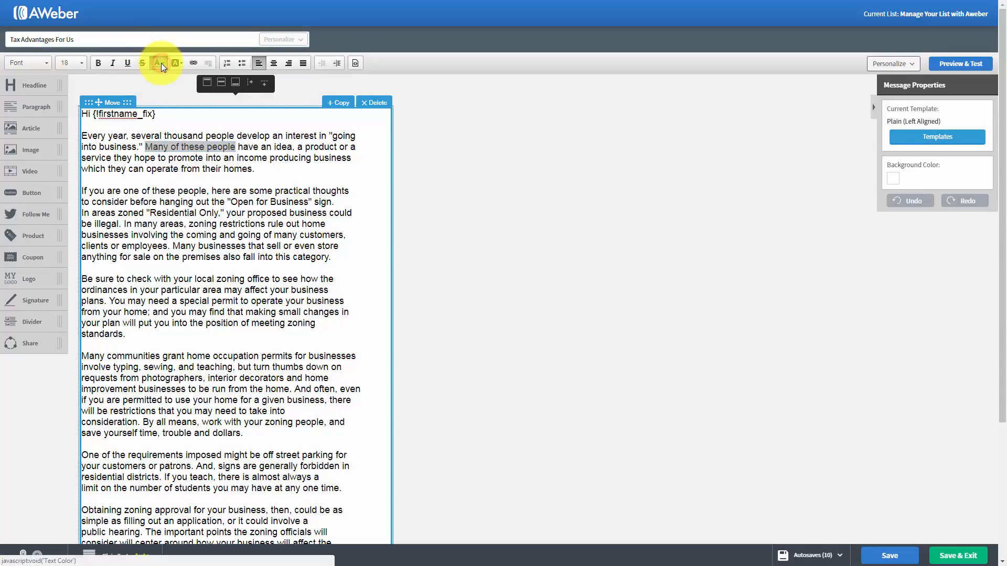
pyautogui.click(157, 63)
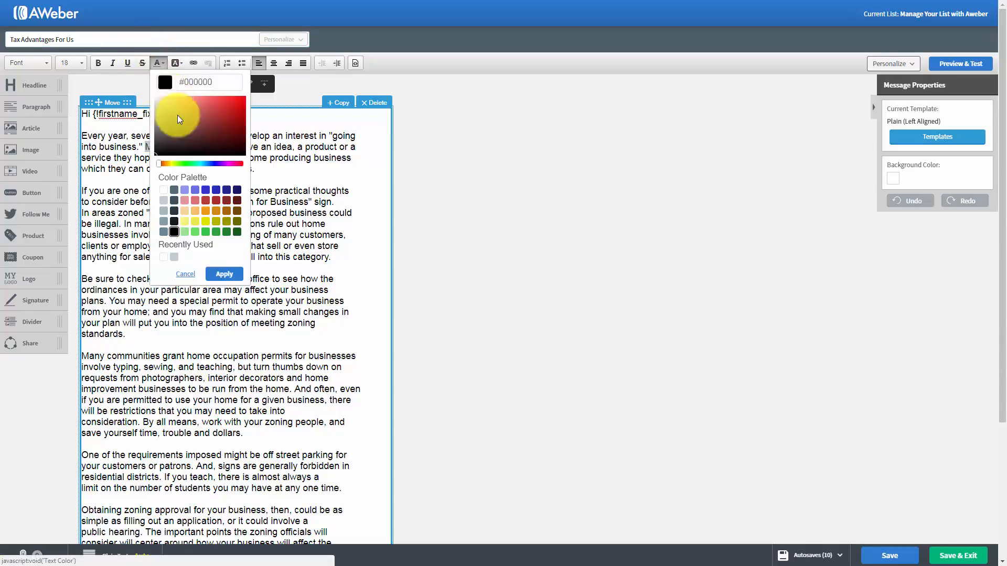
pyautogui.click(205, 201)
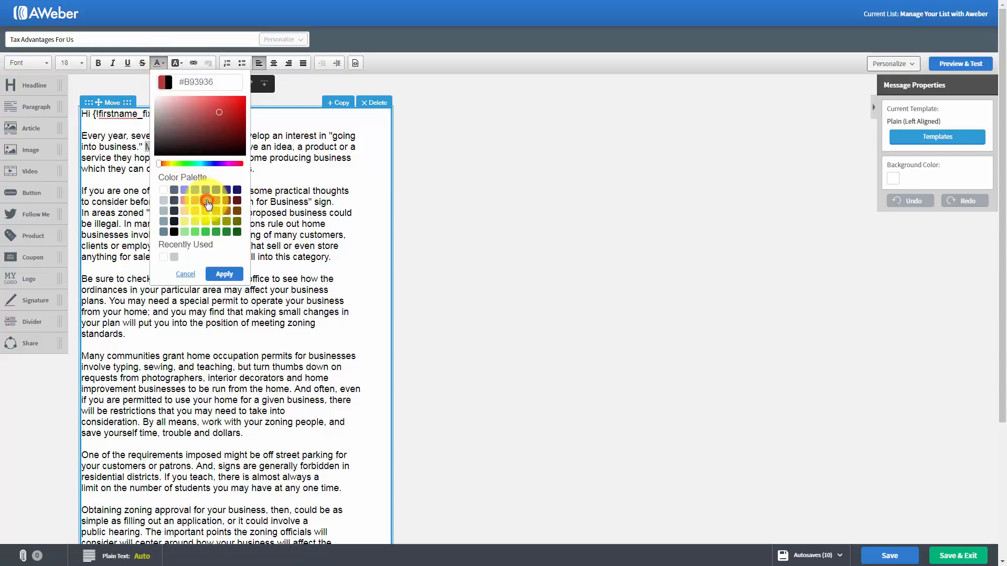
pyautogui.click(224, 274)
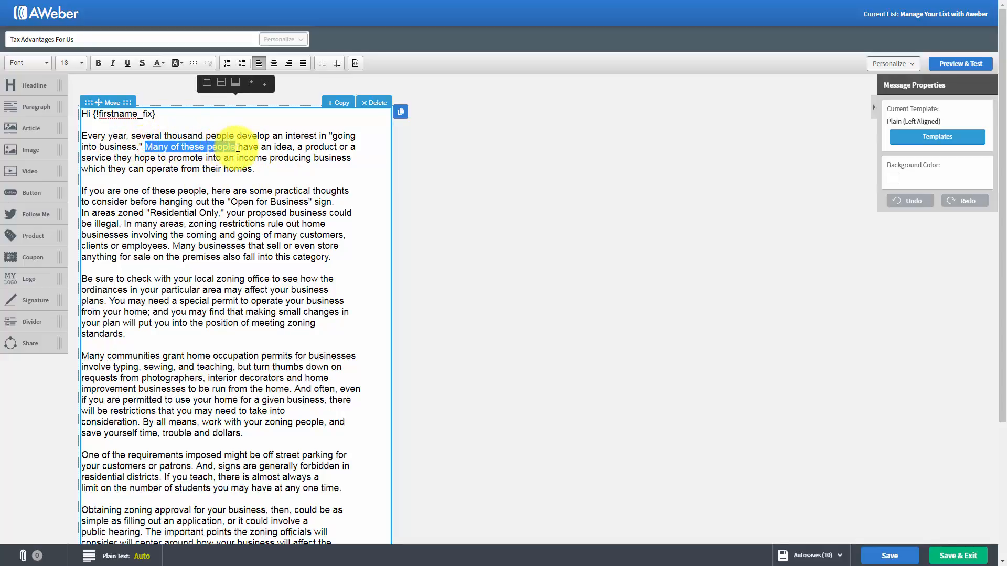
pyautogui.click(159, 63)
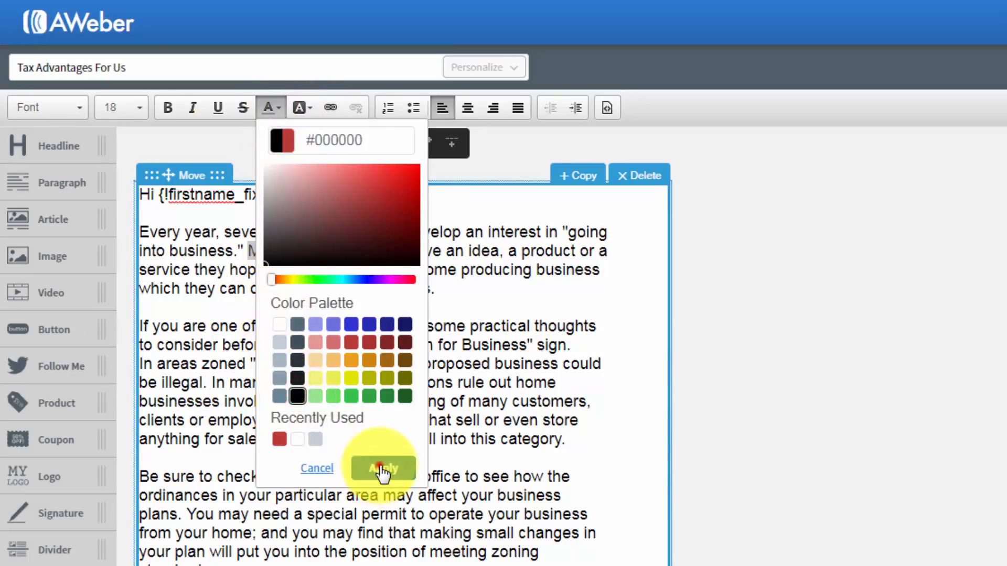
pyautogui.click(379, 468)
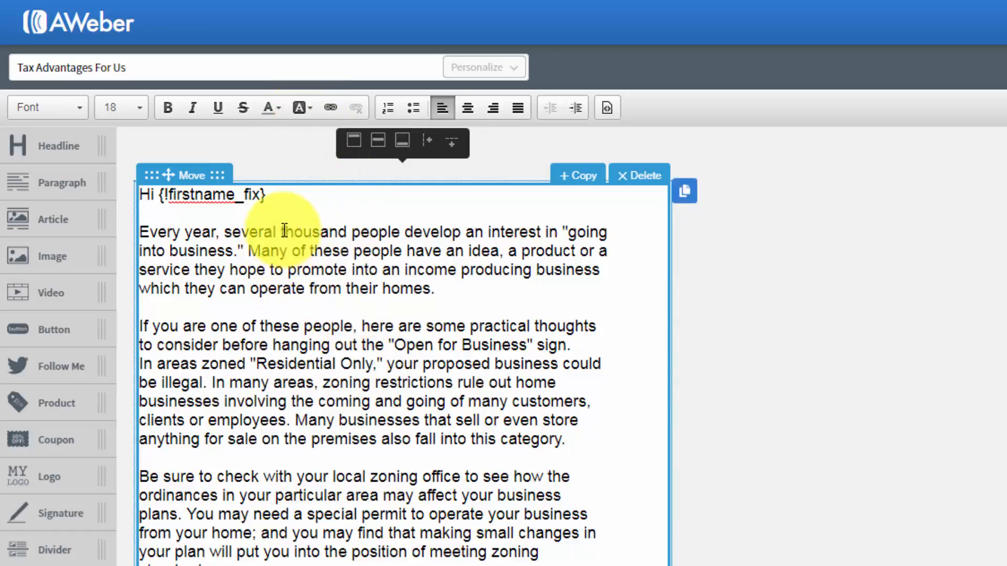
# Step: Highlight 'thousand people develop' in yellow, then remove the highlight
pyautogui.moveTo(281, 232); pyautogui.dragTo(450, 232)
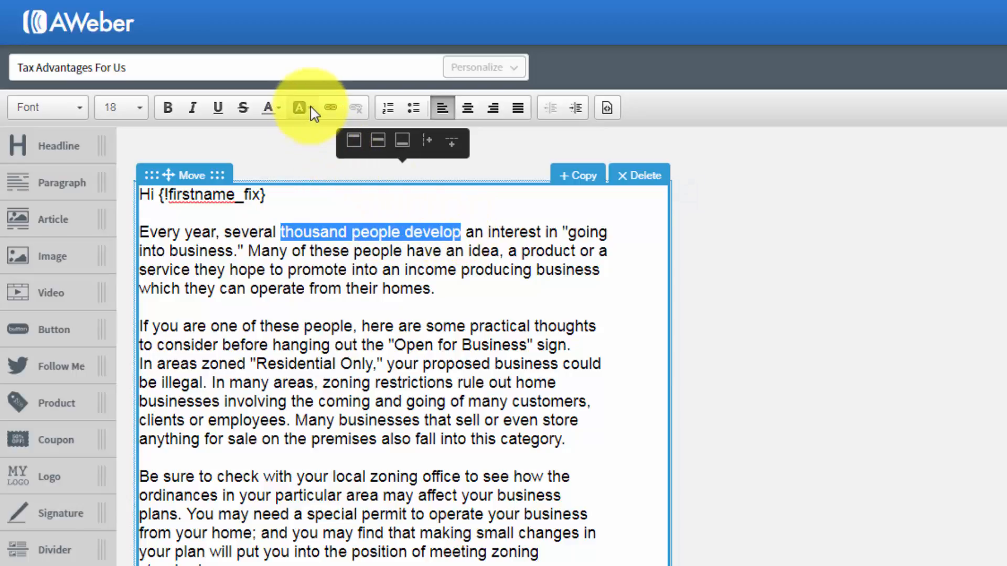
pyautogui.click(298, 107)
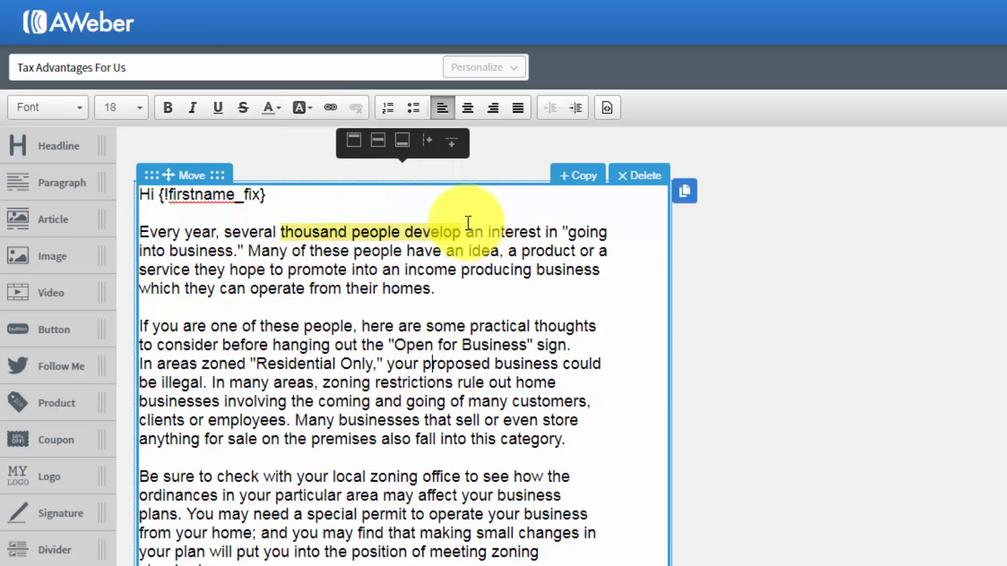
pyautogui.moveTo(452, 252)
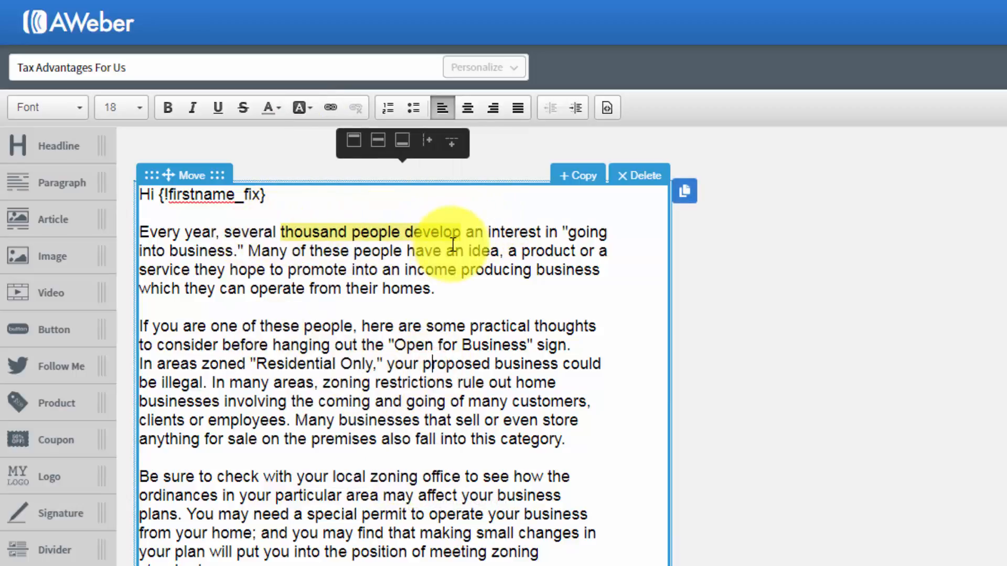
pyautogui.moveTo(352, 232); pyautogui.dragTo(460, 232)
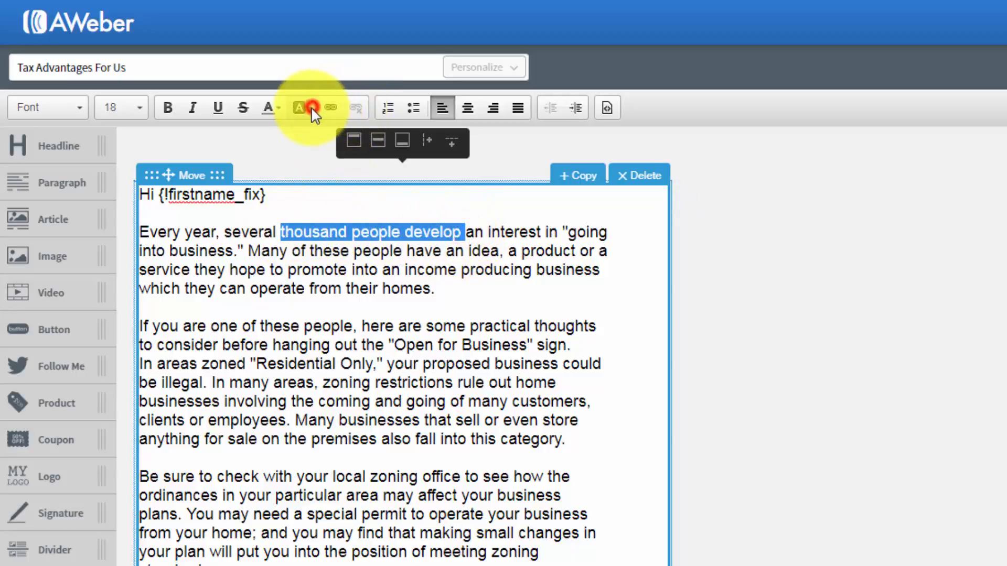
pyautogui.click(298, 107)
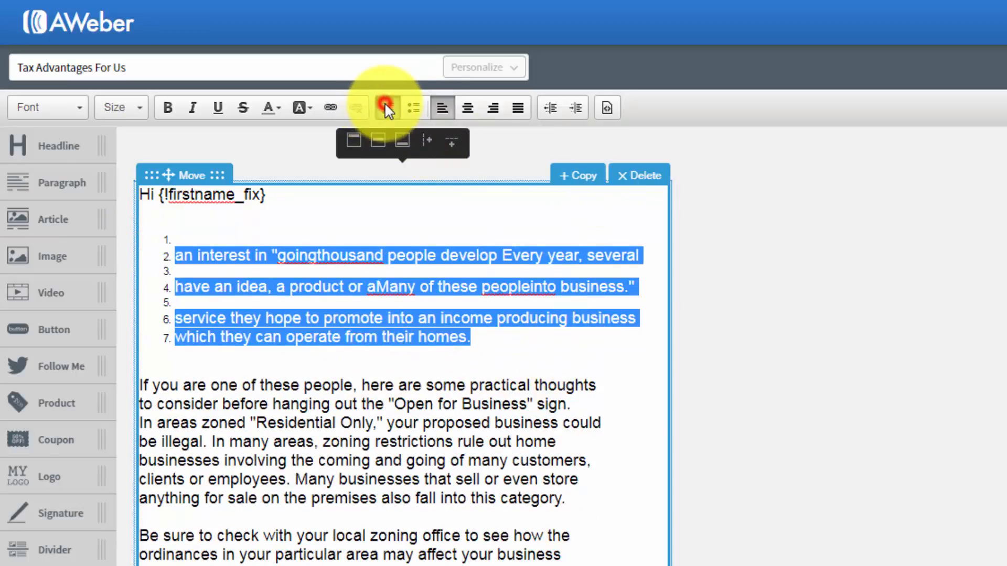
# Step: Take the numbering off the jumbled opening lines and delete the paragraph
pyautogui.click(387, 107)
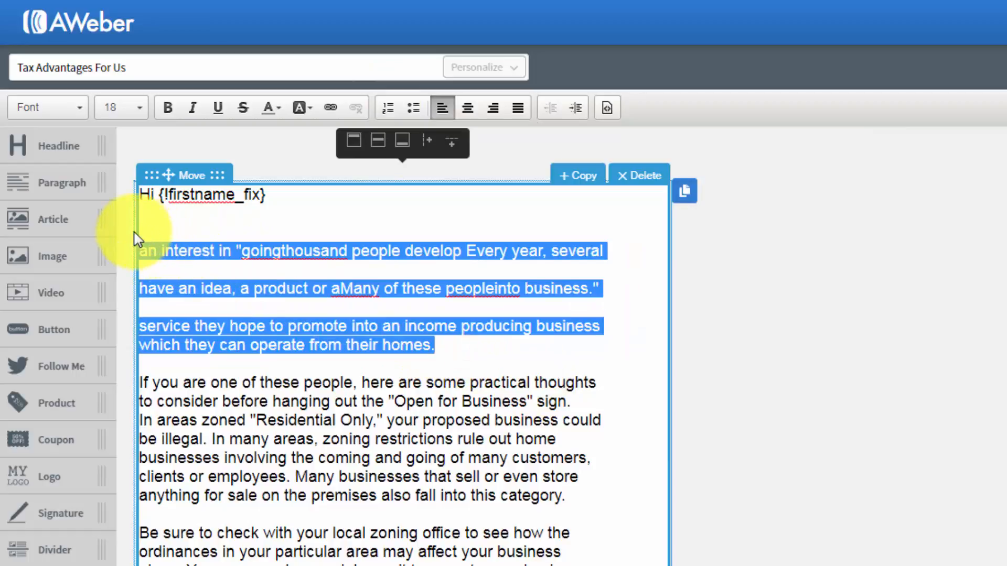
pyautogui.press('Delete')
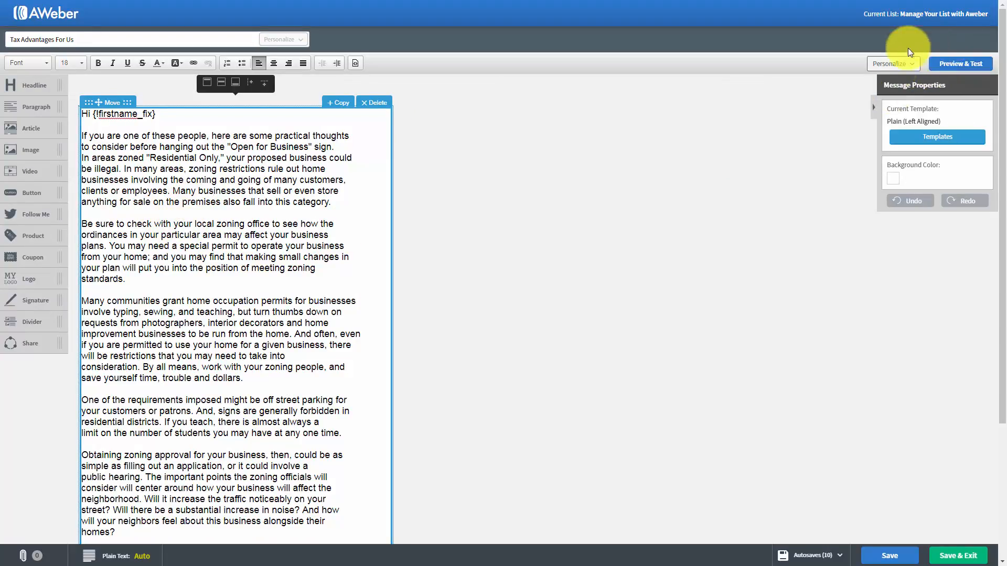
pyautogui.moveTo(965, 63)
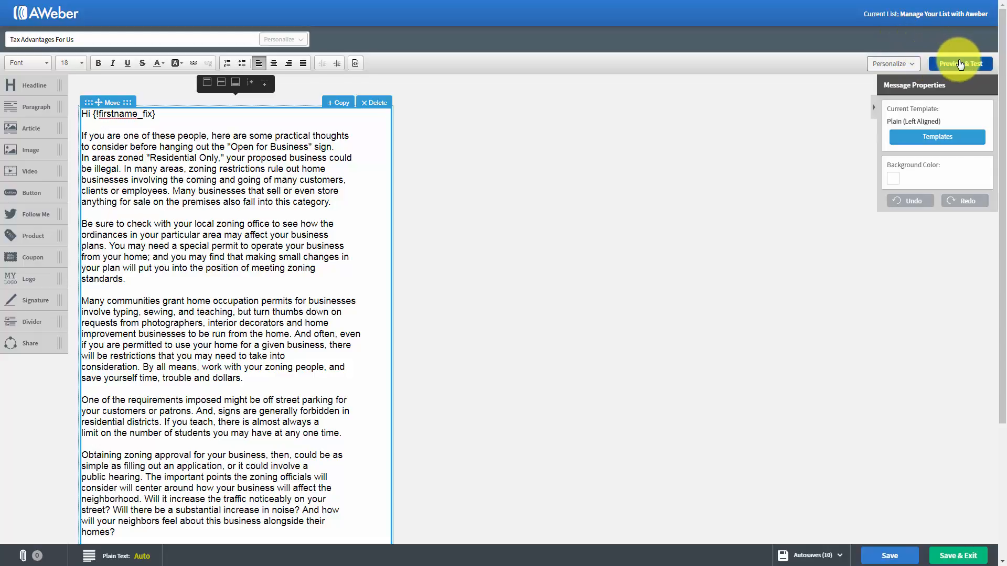
pyautogui.moveTo(745, 158)
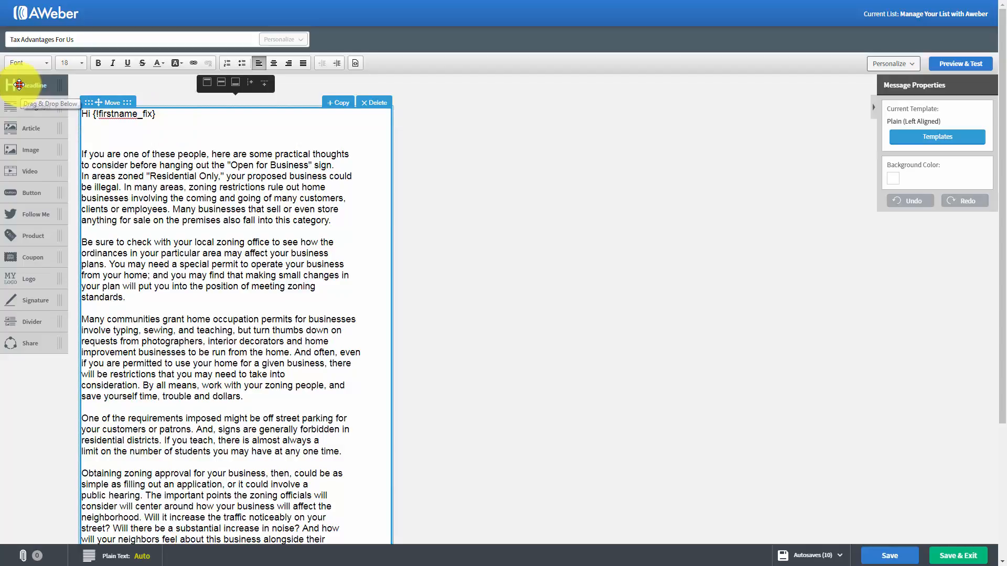
# Step: Place a Headline block above the greeting reading 'Tax Advantages'
pyautogui.moveTo(25, 85); pyautogui.dragTo(112, 154)
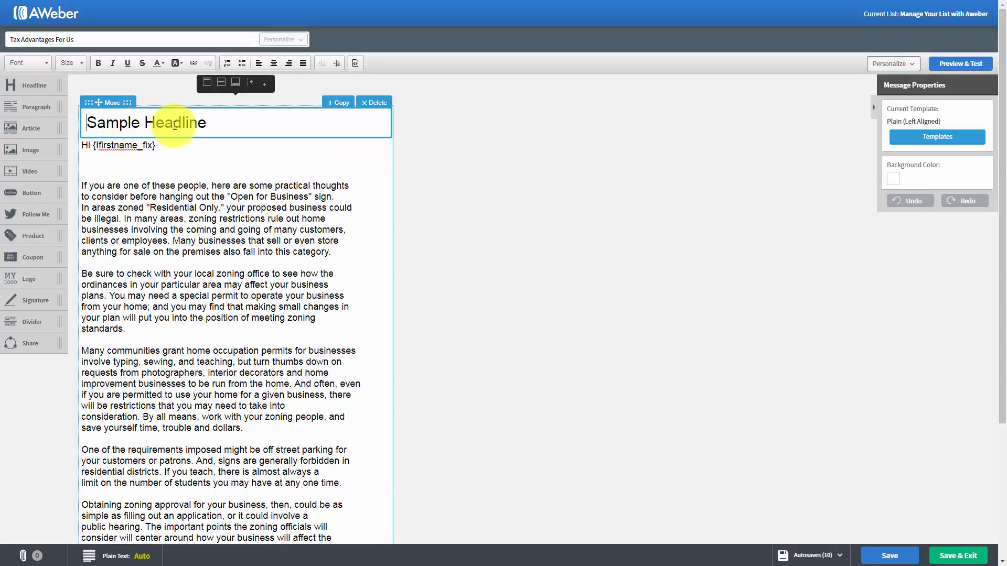
pyautogui.write('Tax Advantages')
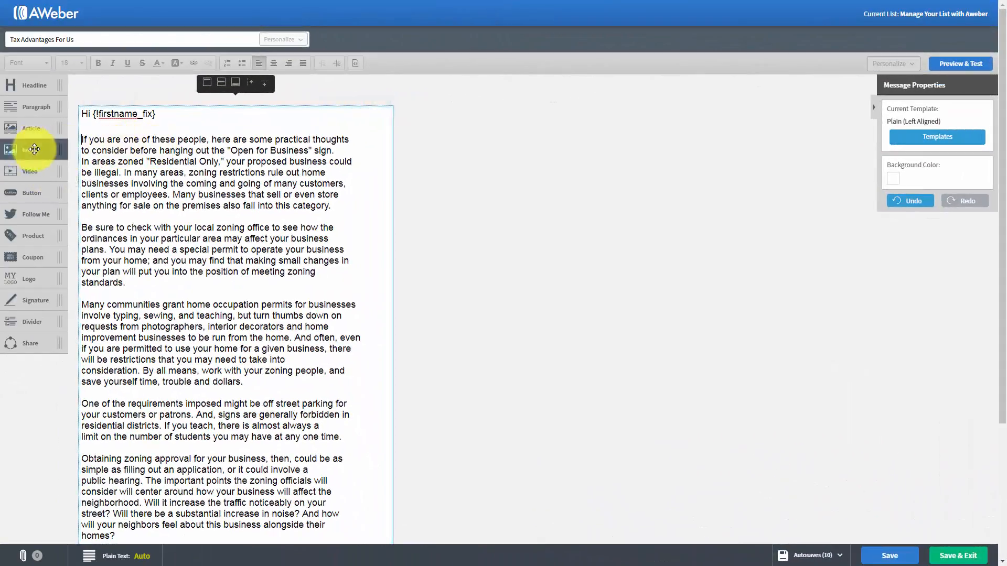
pyautogui.moveTo(33, 151)
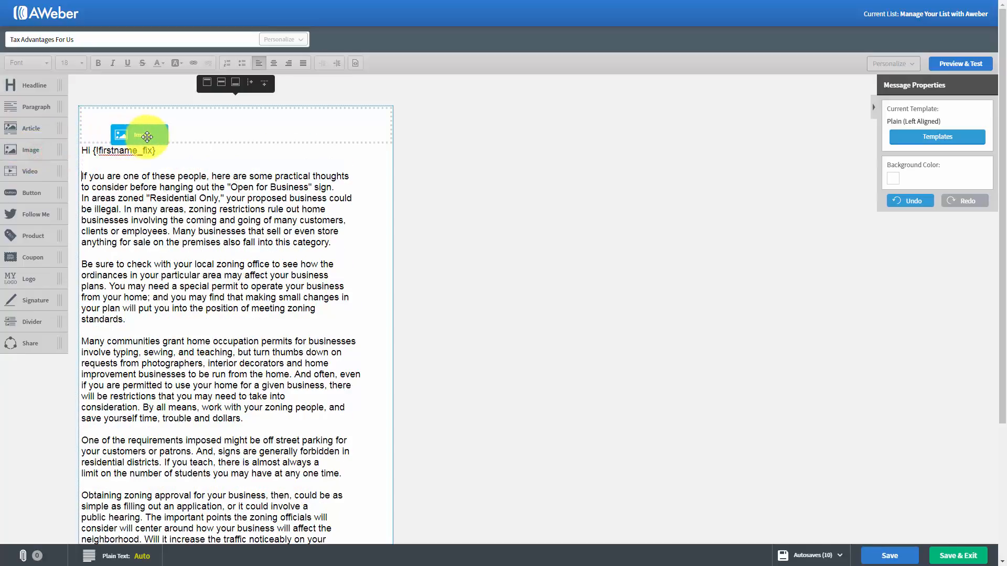
pyautogui.click(142, 135)
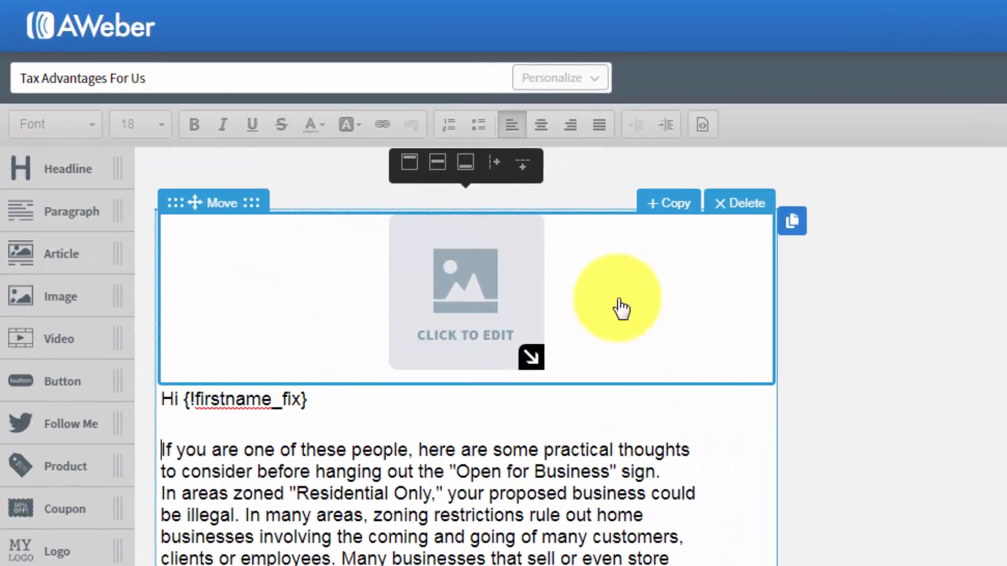
pyautogui.moveTo(732, 208)
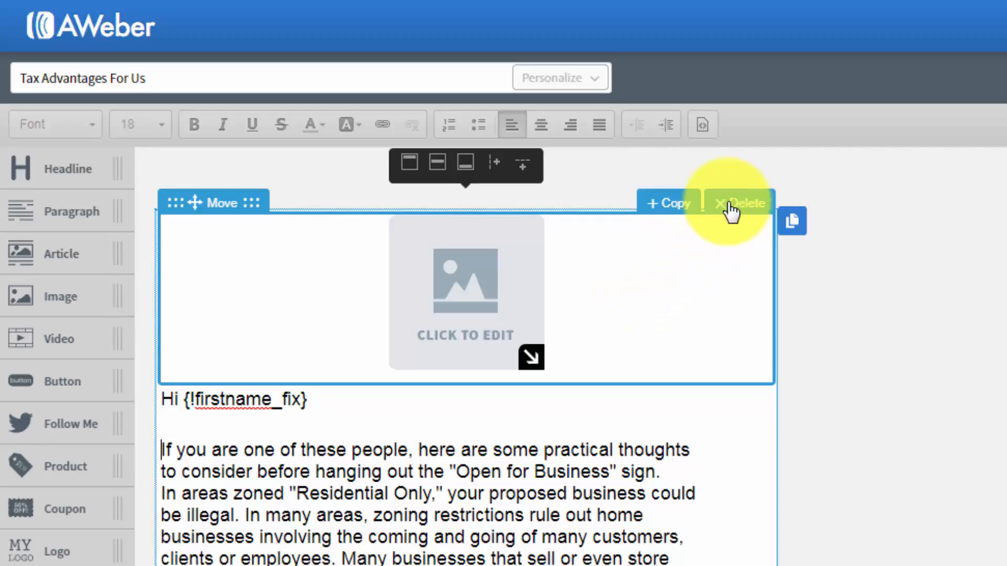
pyautogui.click(740, 203)
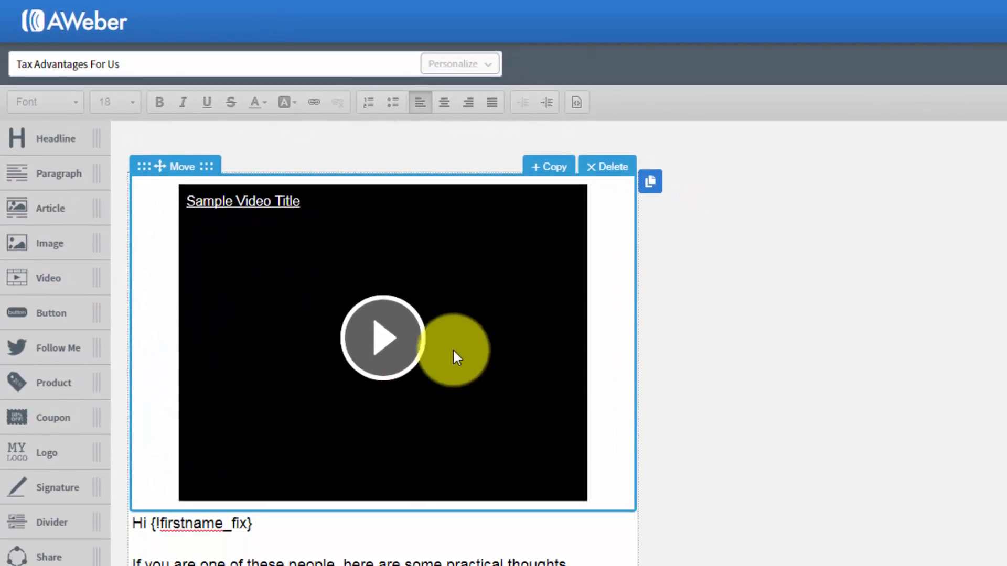
pyautogui.moveTo(331, 371)
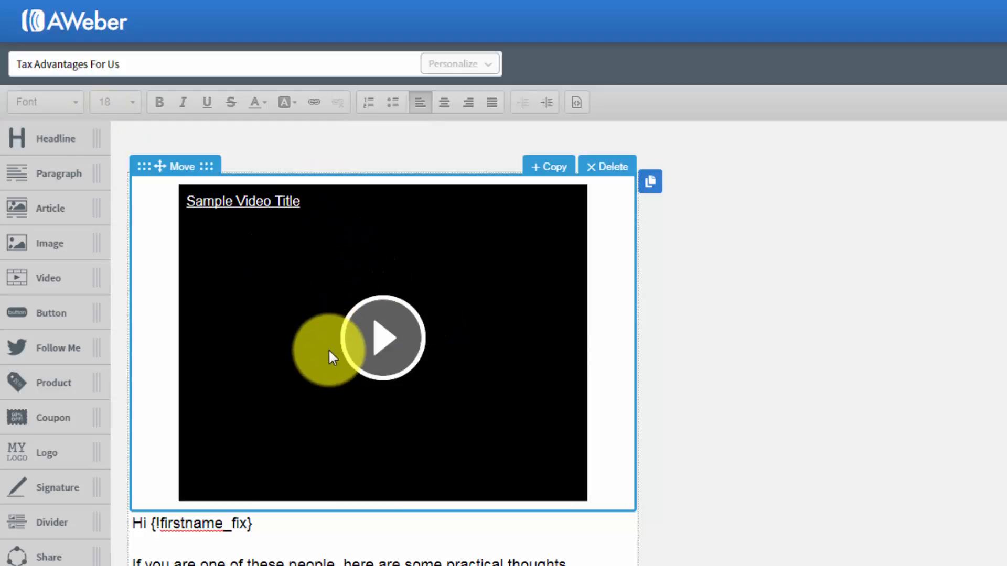
pyautogui.moveTo(371, 291)
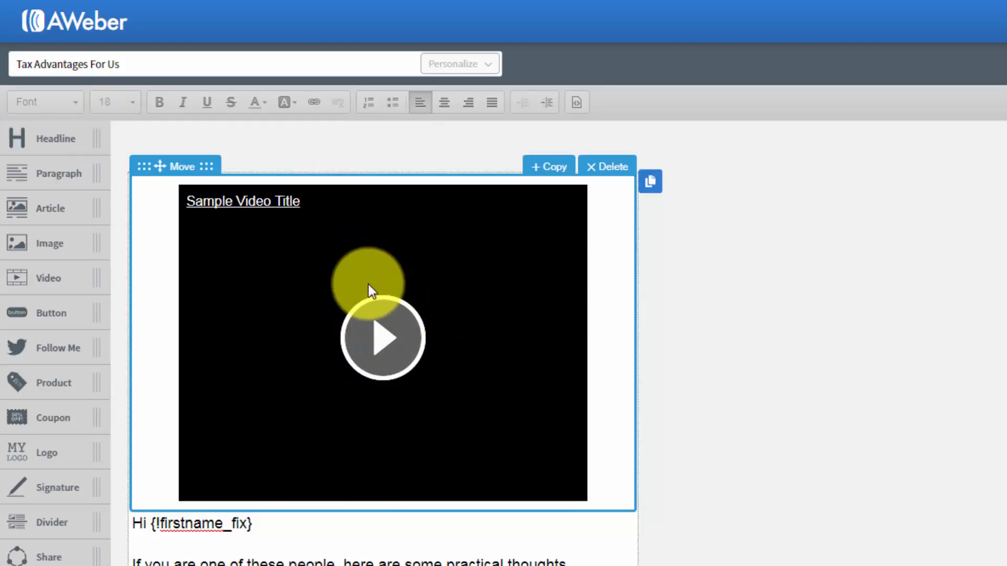
# Step: Link the video block to the Adobe Captivate 9 YouTube video, then delete the block
pyautogui.click(384, 337)
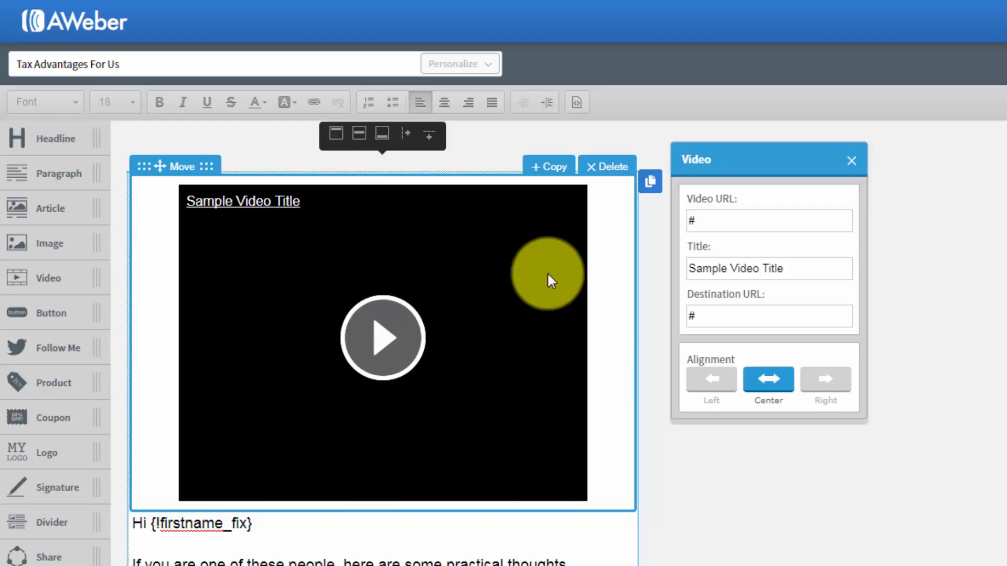
pyautogui.moveTo(606, 252)
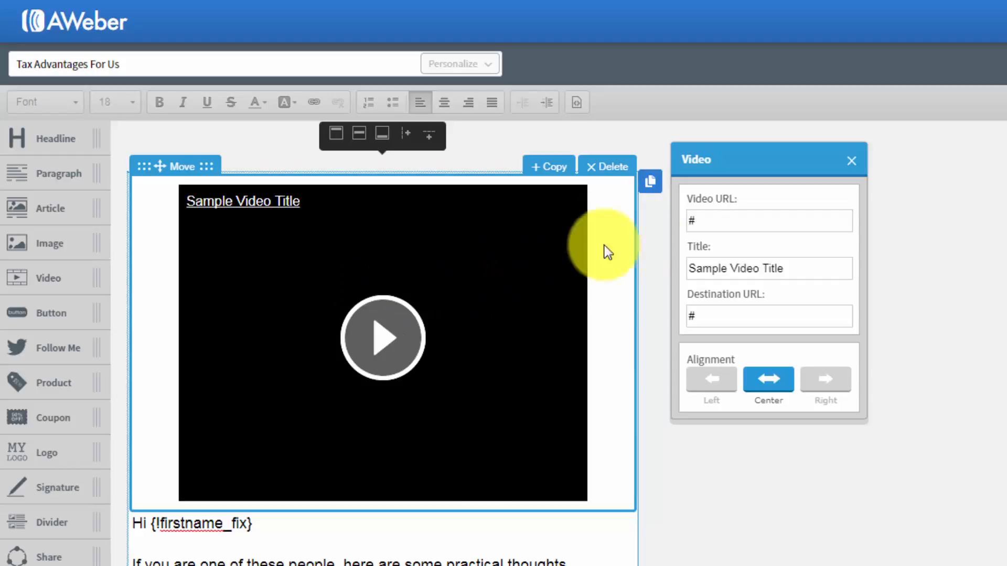
pyautogui.click(768, 220)
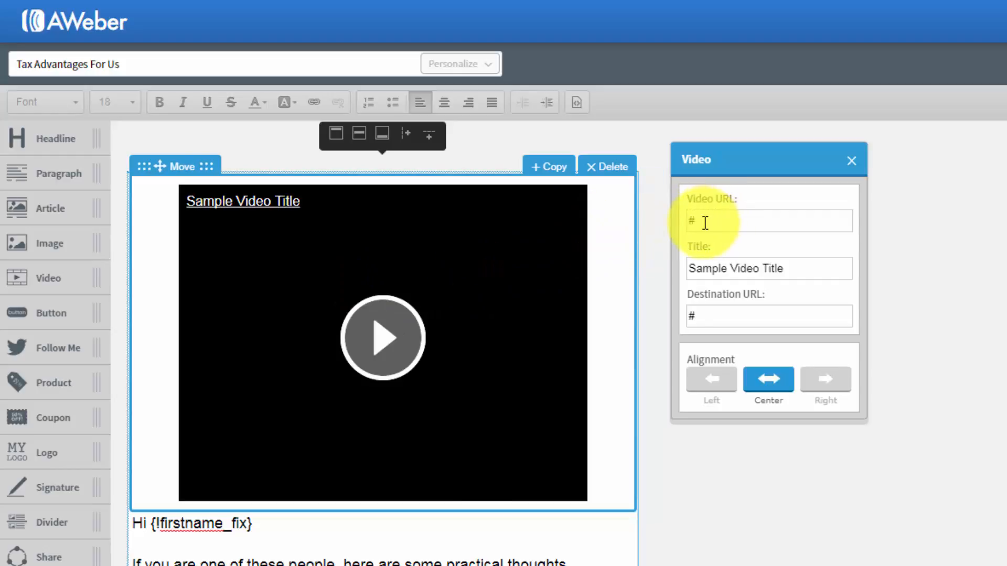
pyautogui.moveTo(673, 219)
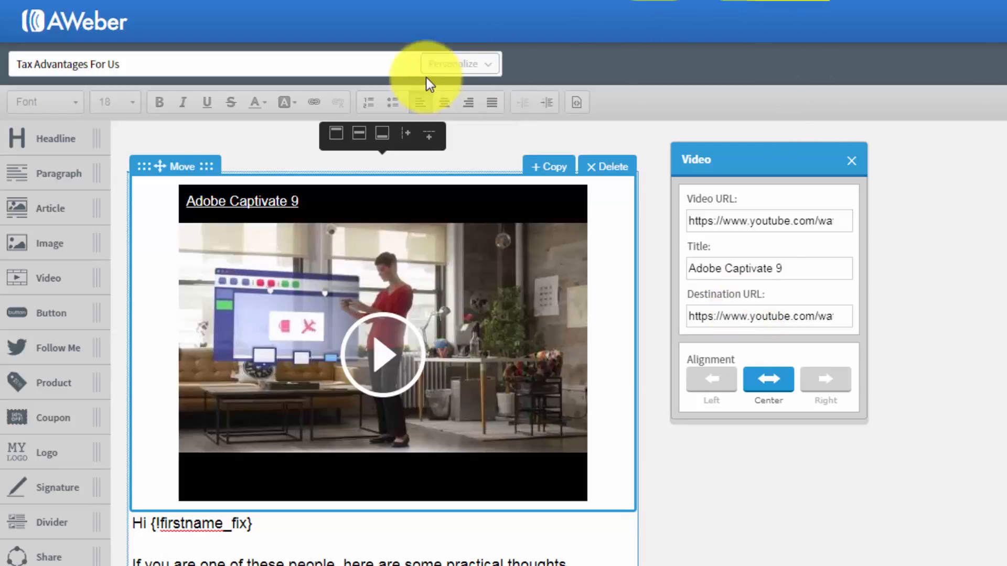
pyautogui.click(607, 166)
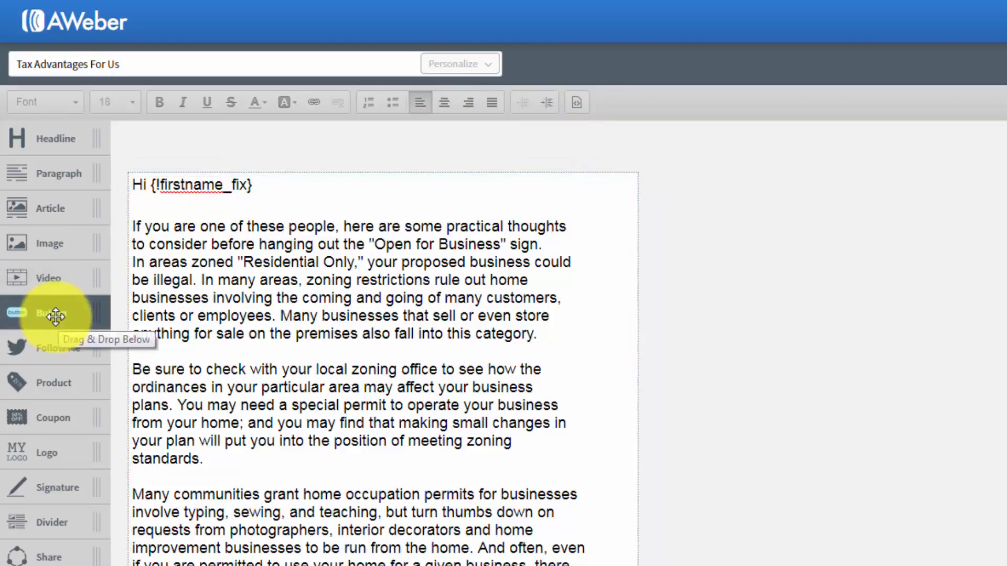
pyautogui.moveTo(55, 312); pyautogui.dragTo(247, 244)
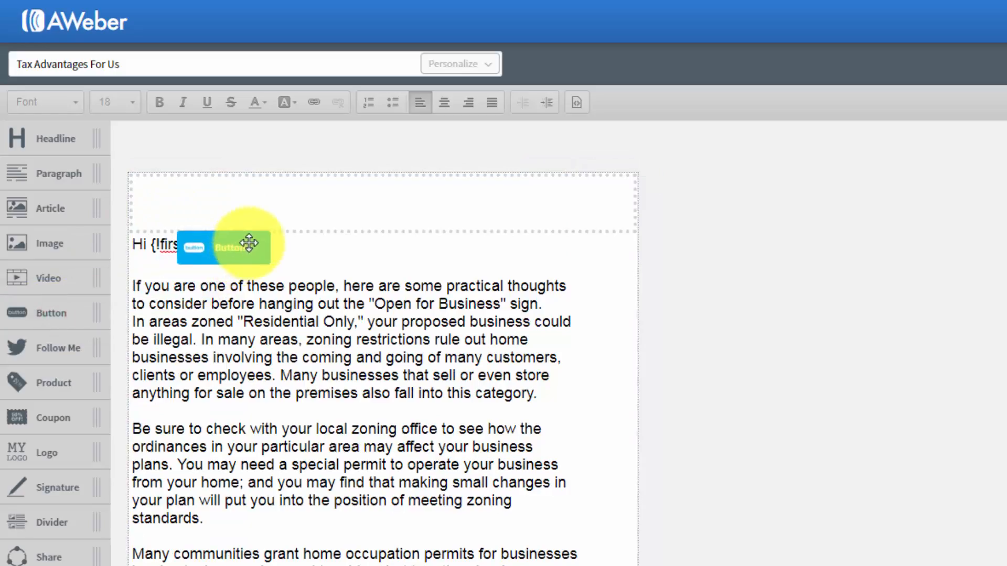
pyautogui.moveTo(245, 242); pyautogui.dragTo(182, 200)
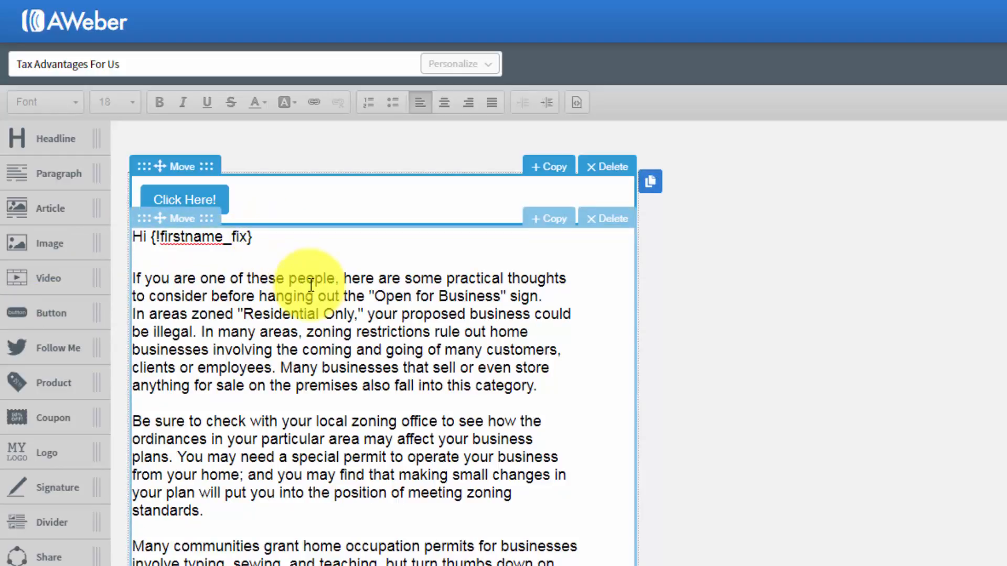
pyautogui.click(184, 199)
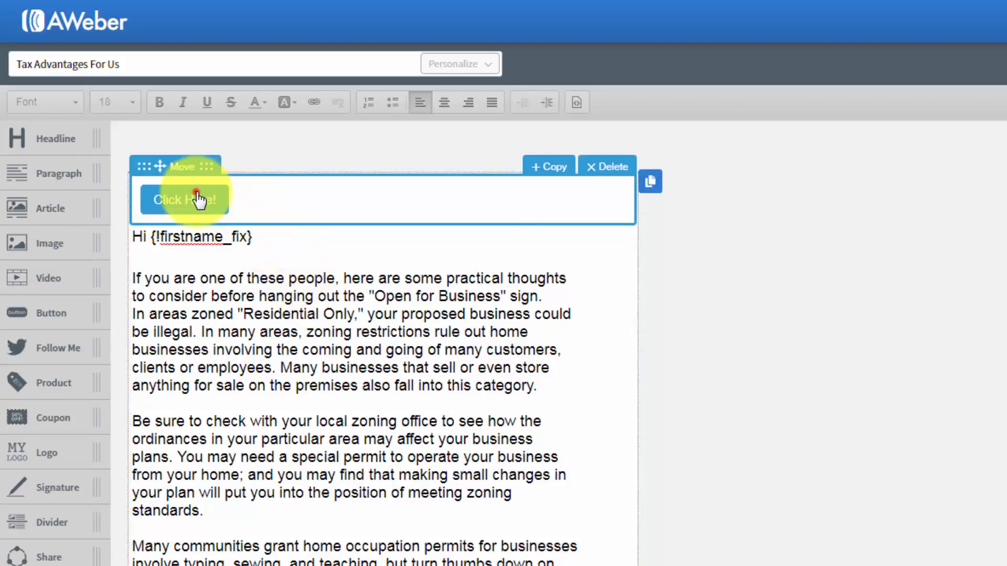
pyautogui.click(185, 199)
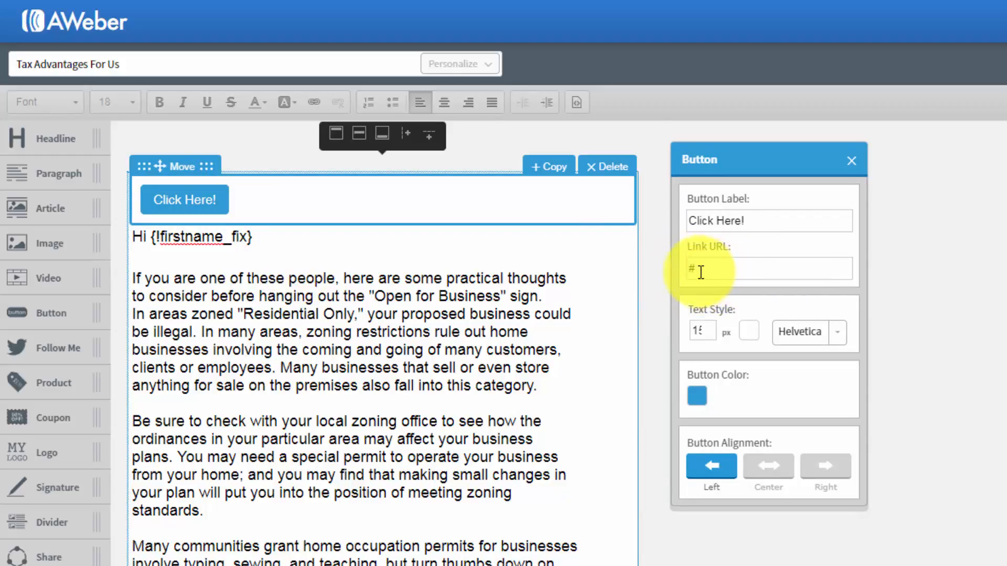
pyautogui.moveTo(851, 160)
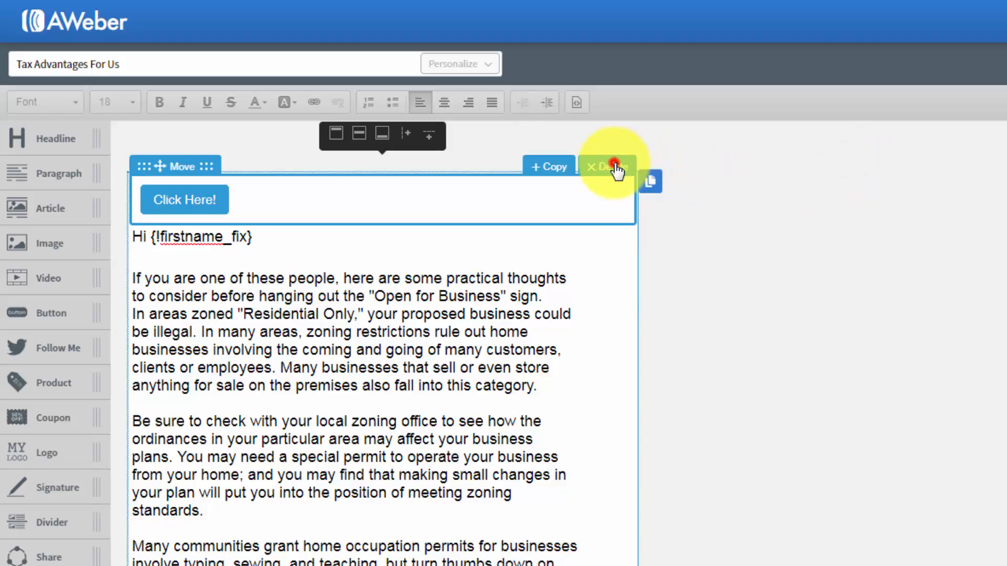
pyautogui.click(614, 166)
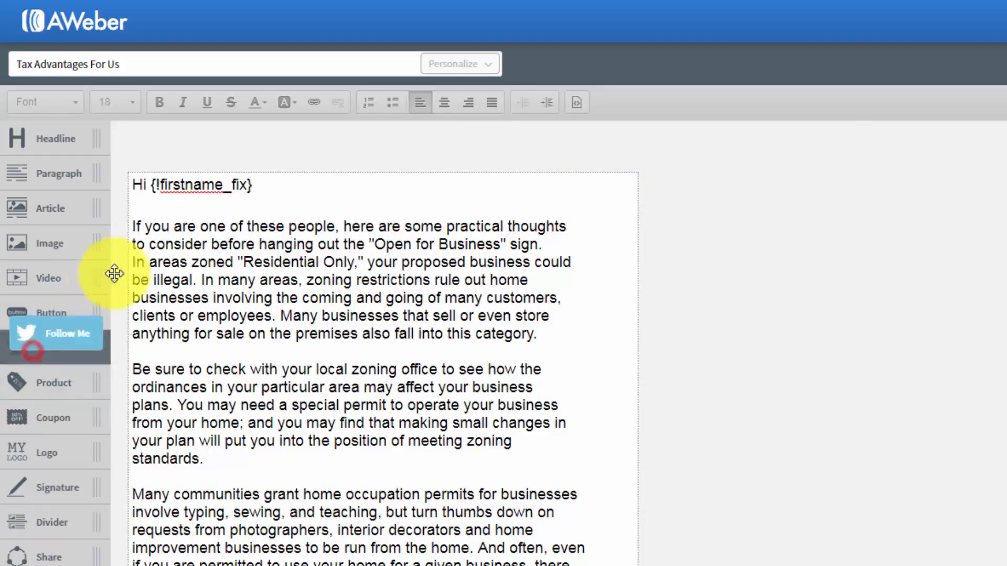
pyautogui.moveTo(55, 332); pyautogui.dragTo(193, 199)
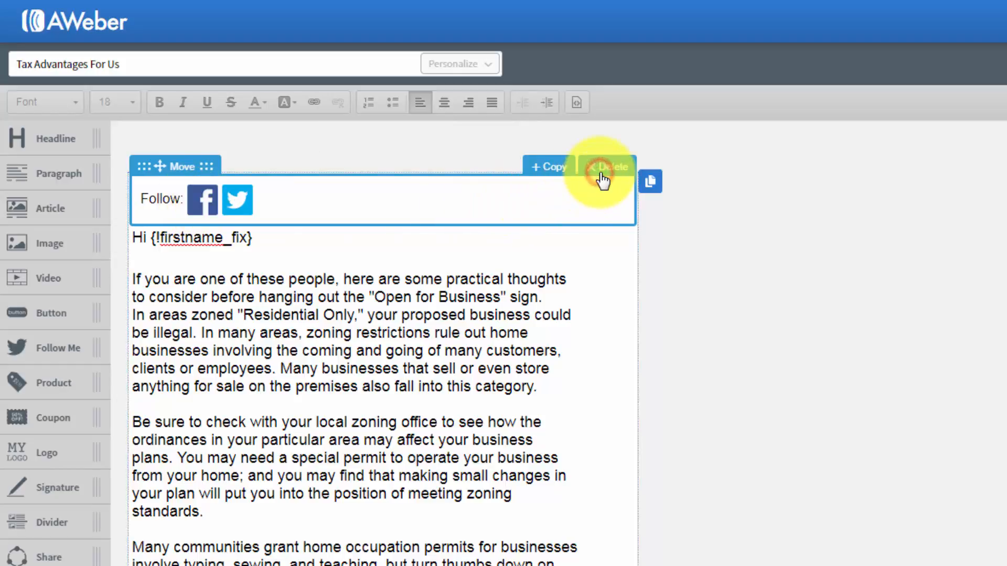
pyautogui.click(607, 167)
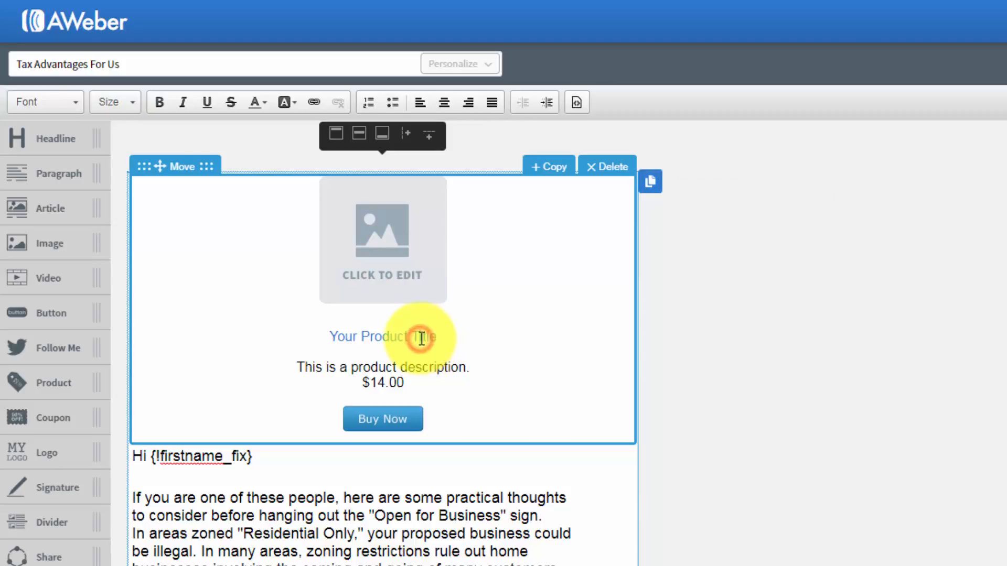
pyautogui.click(383, 419)
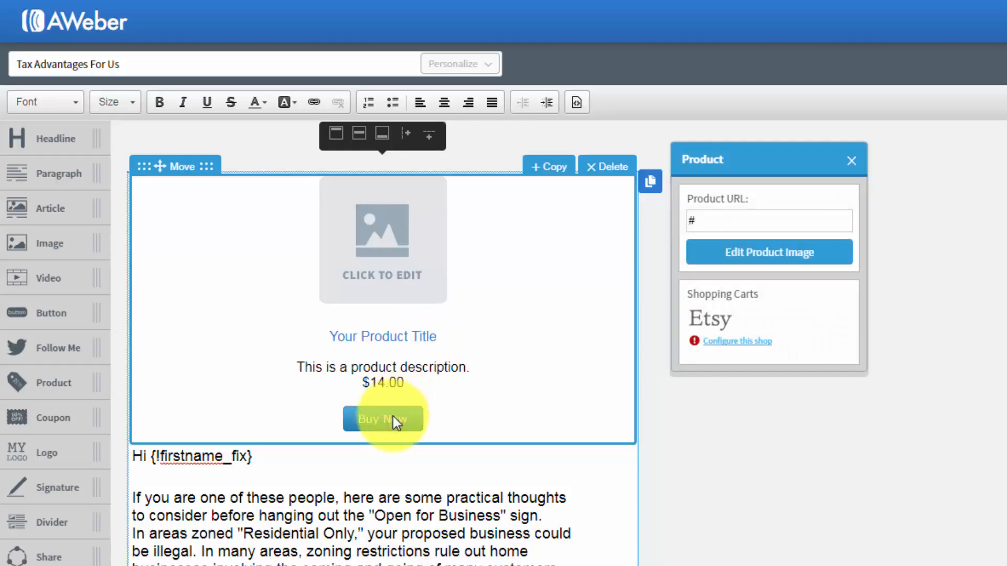
pyautogui.click(714, 221)
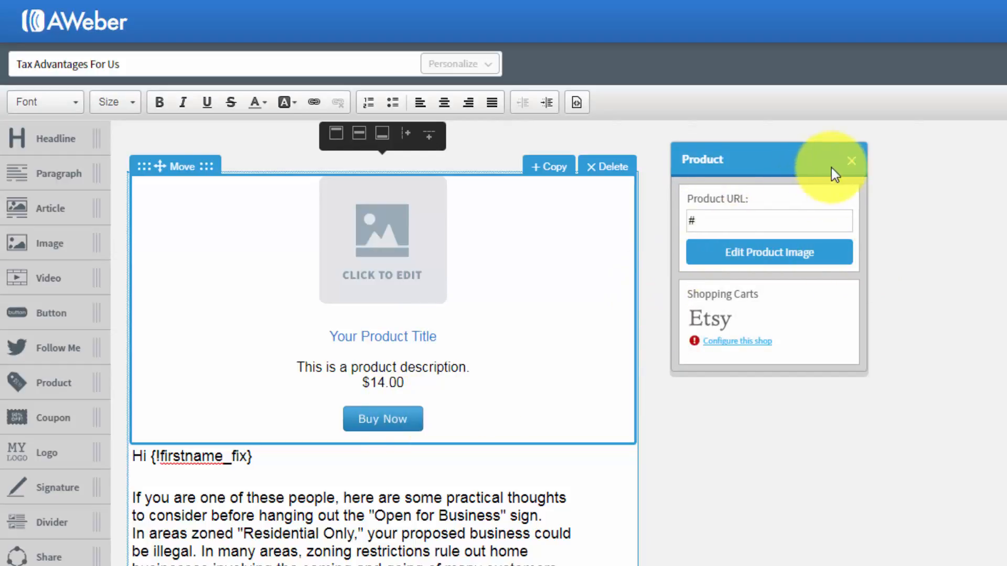
pyautogui.click(851, 160)
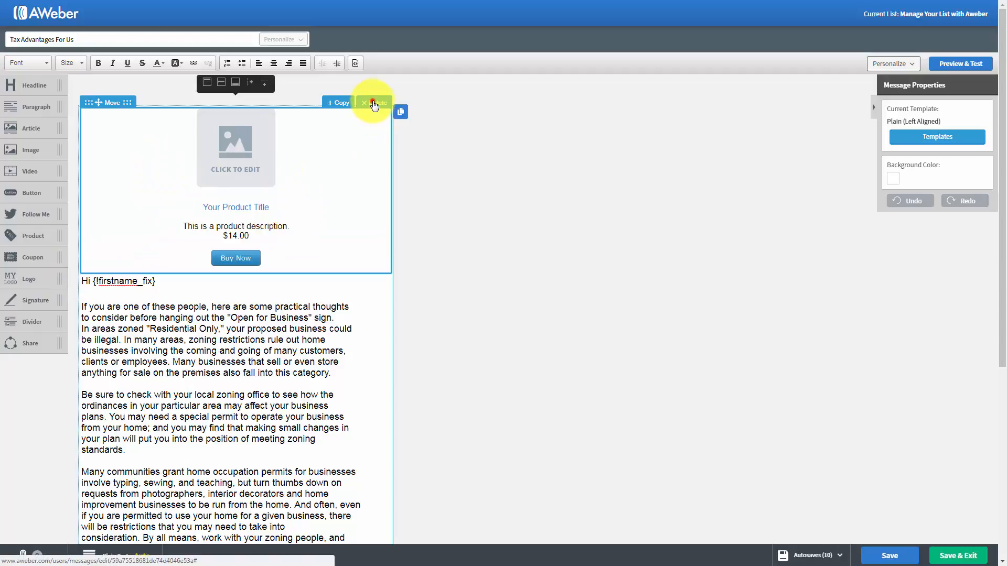
pyautogui.click(373, 103)
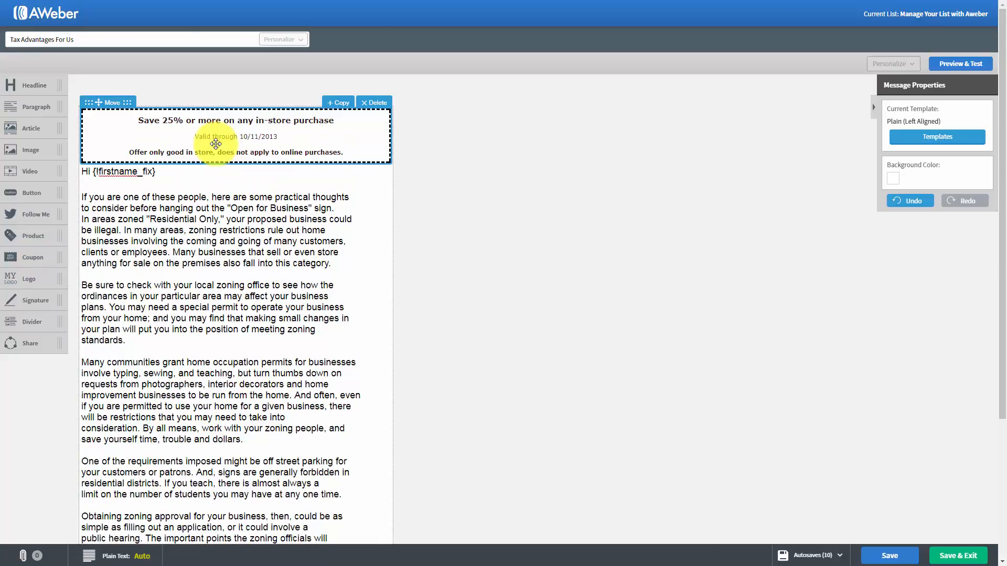
pyautogui.click(239, 136)
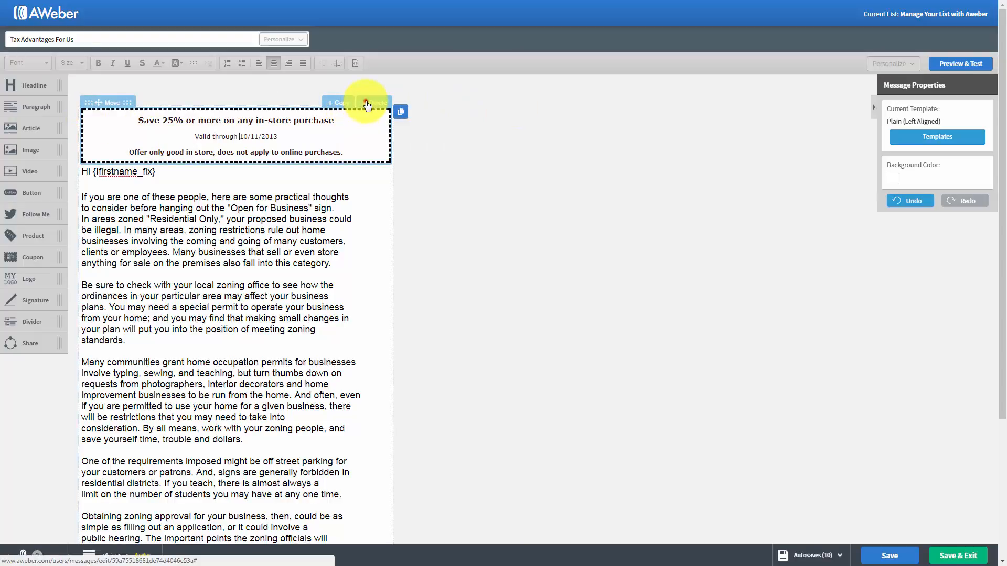
pyautogui.click(374, 103)
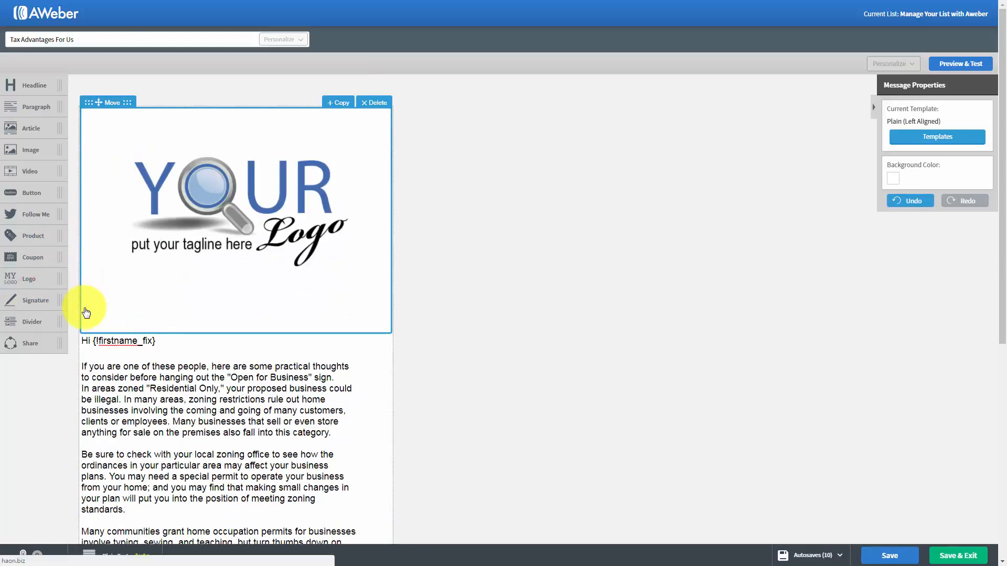
pyautogui.click(233, 217)
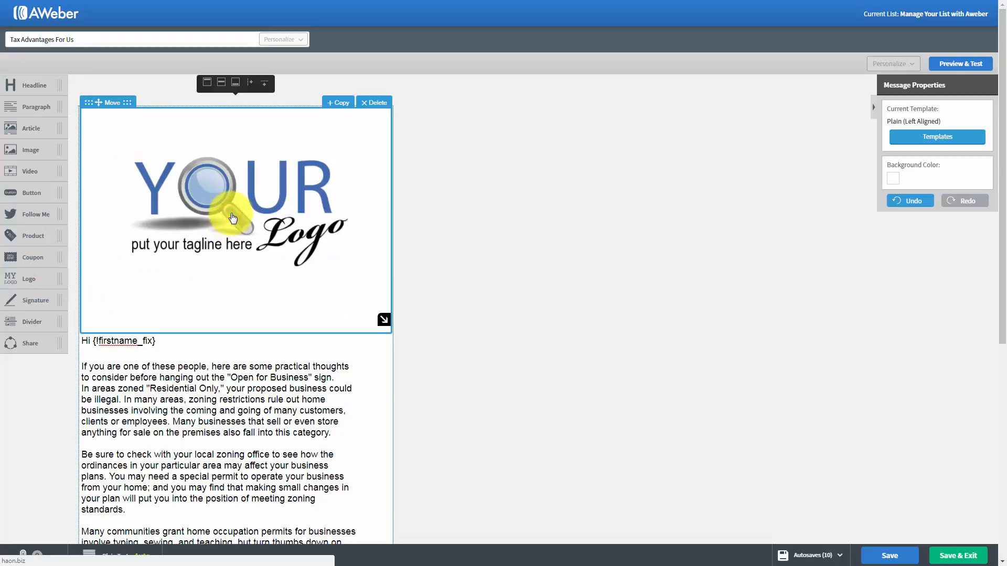
pyautogui.moveTo(384, 321)
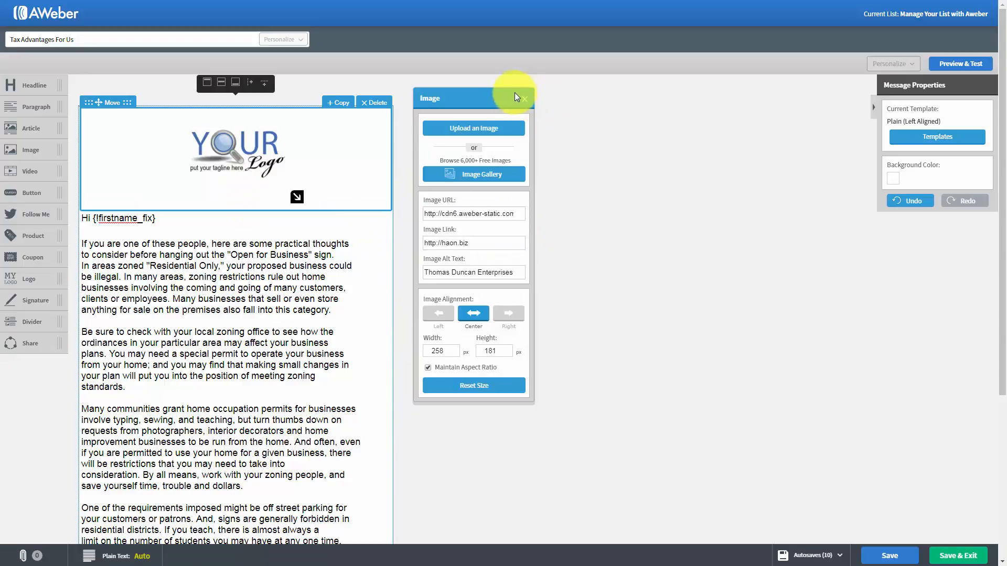
pyautogui.click(524, 99)
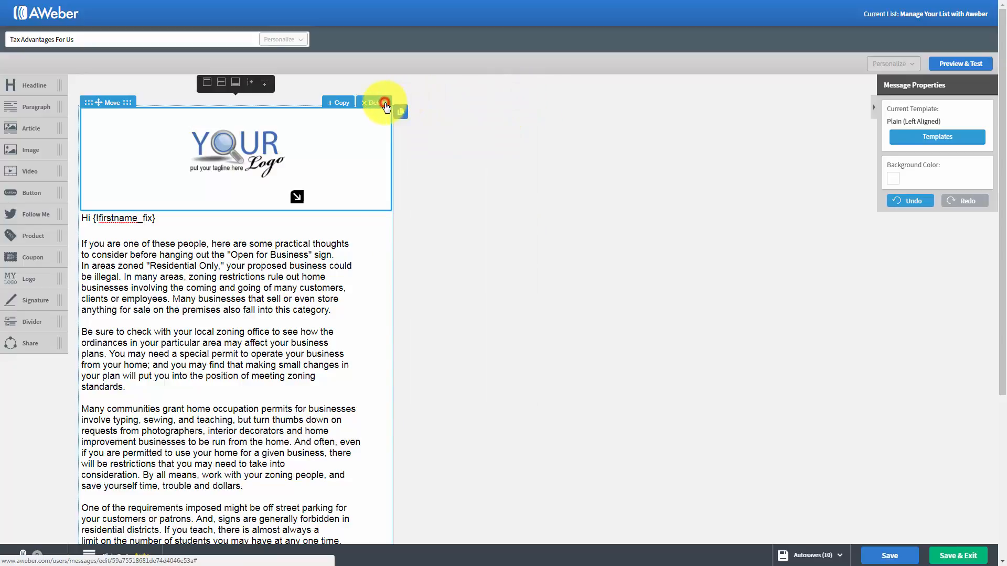
pyautogui.click(374, 103)
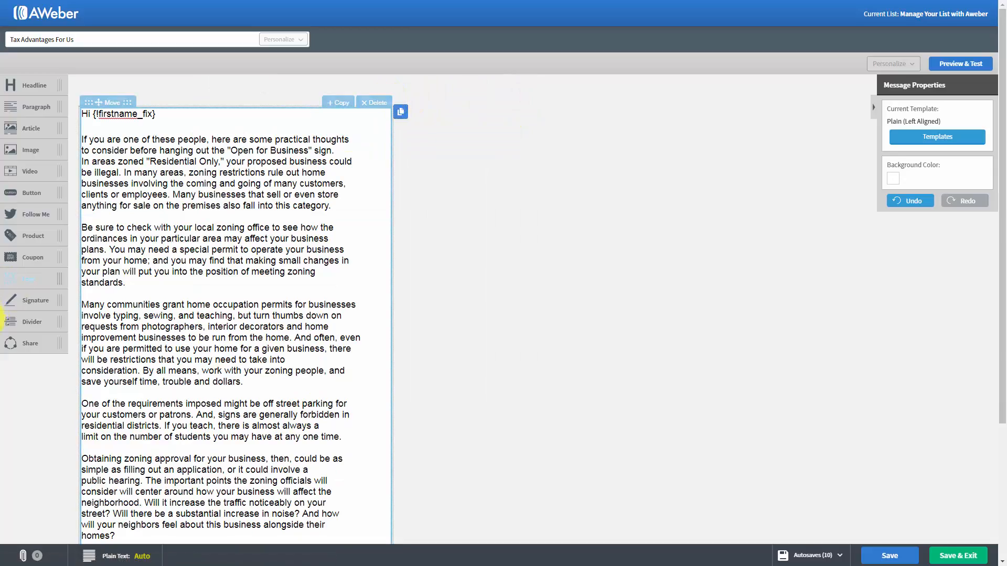
pyautogui.scroll(-3)
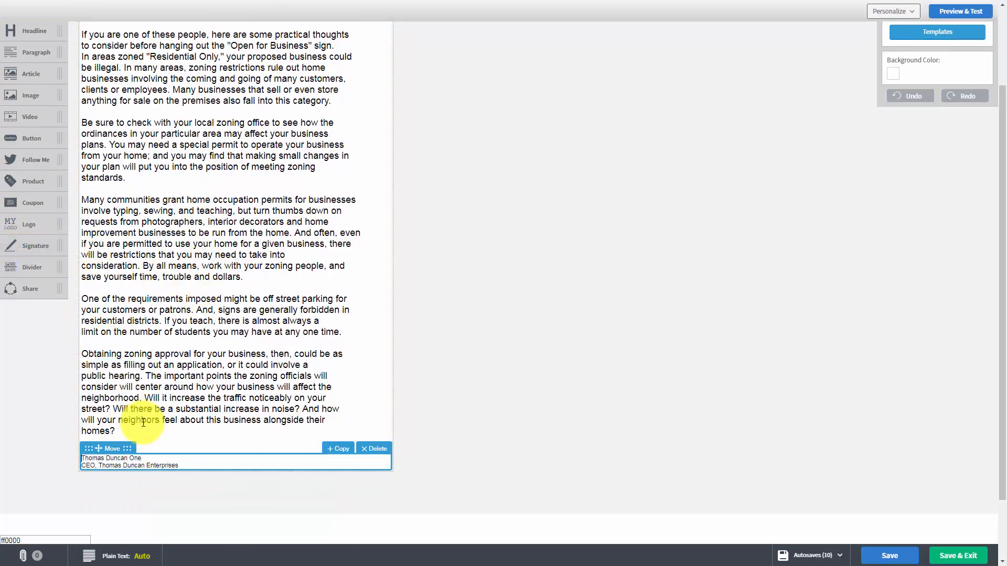
pyautogui.click(125, 461)
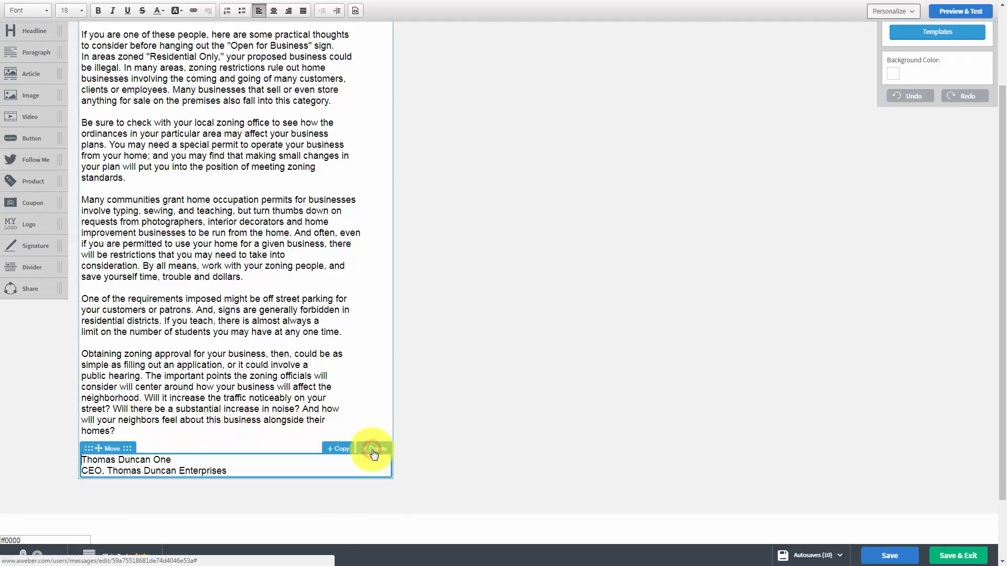
pyautogui.click(373, 449)
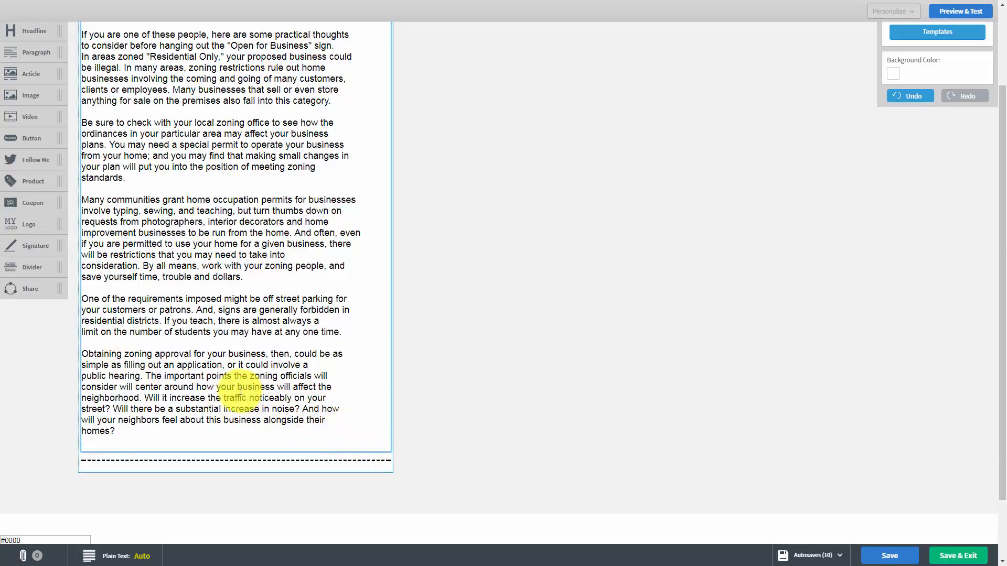
pyautogui.click(235, 462)
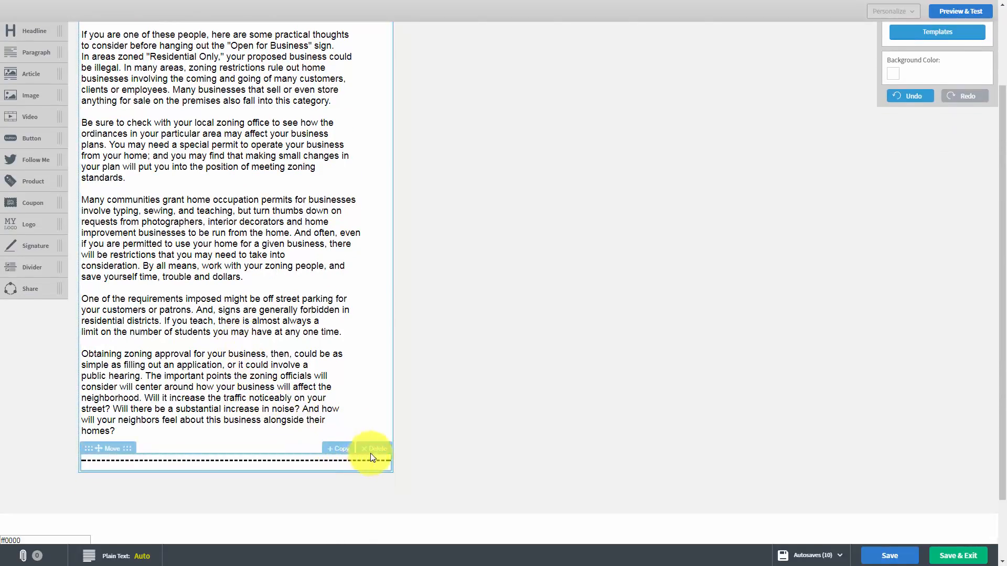
pyautogui.click(378, 449)
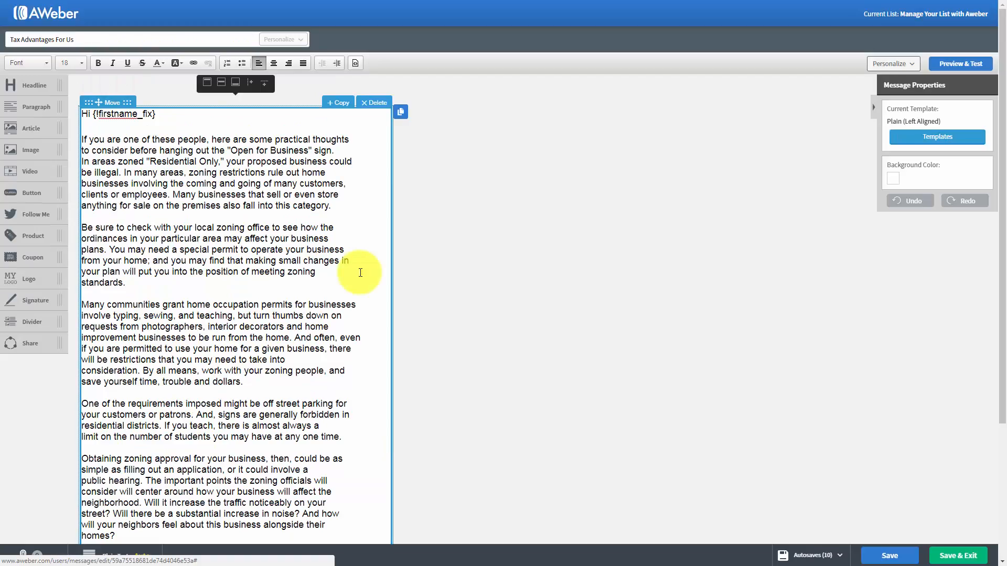
pyautogui.moveTo(881, 233)
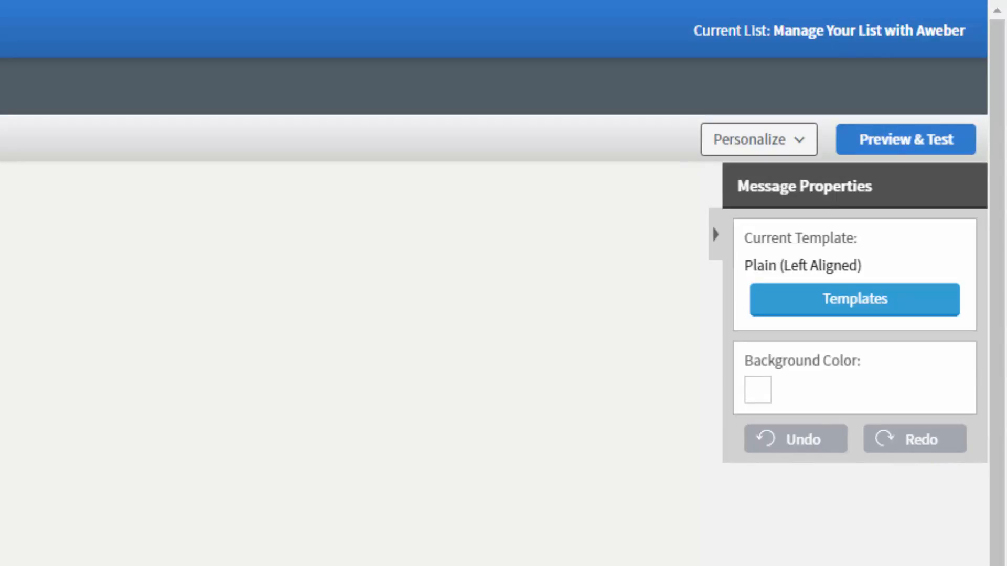
# Step: Show the autosave history listing today's versions from 8:49 pm to 9:07 pm
pyautogui.scroll(-3)
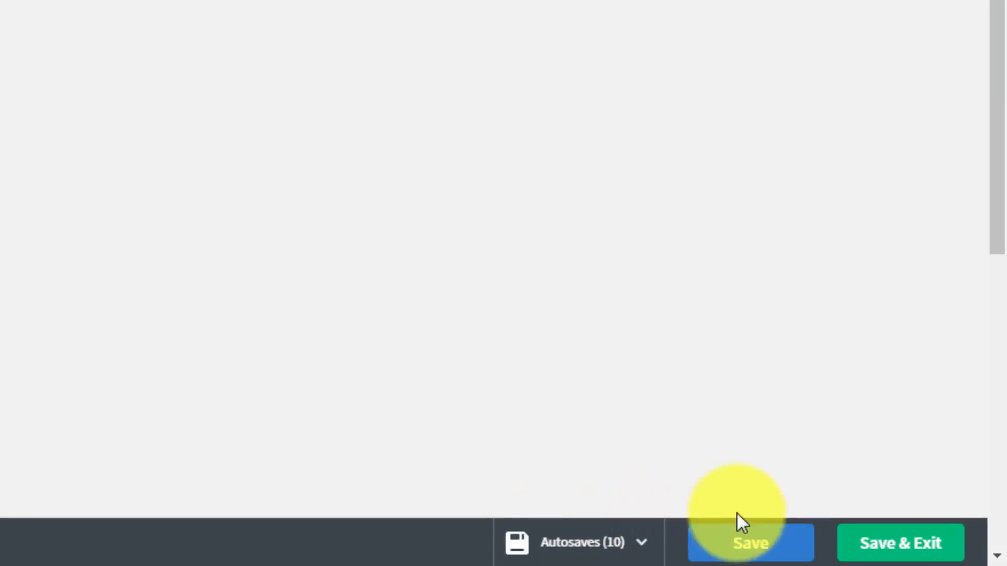
pyautogui.moveTo(638, 544)
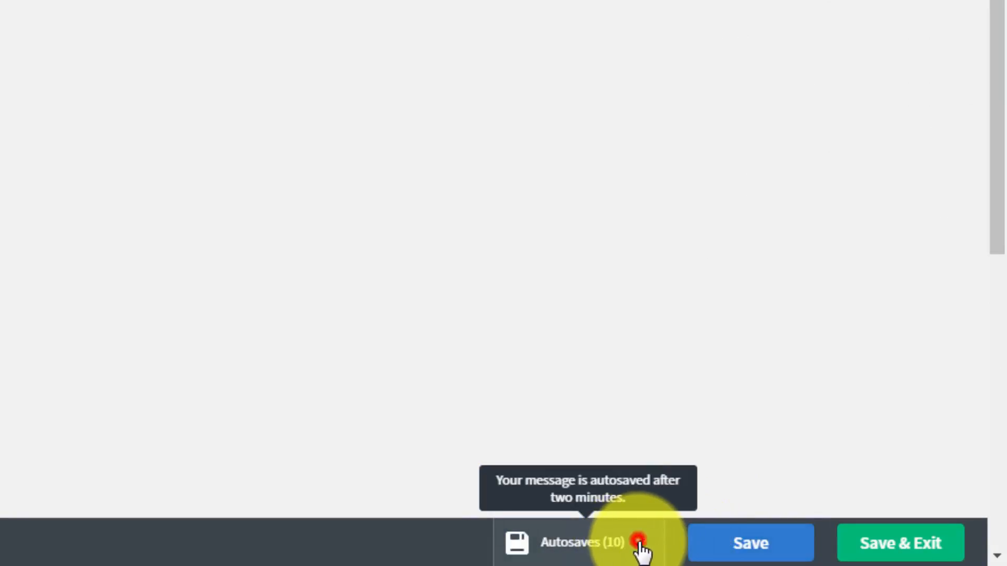
pyautogui.click(602, 554)
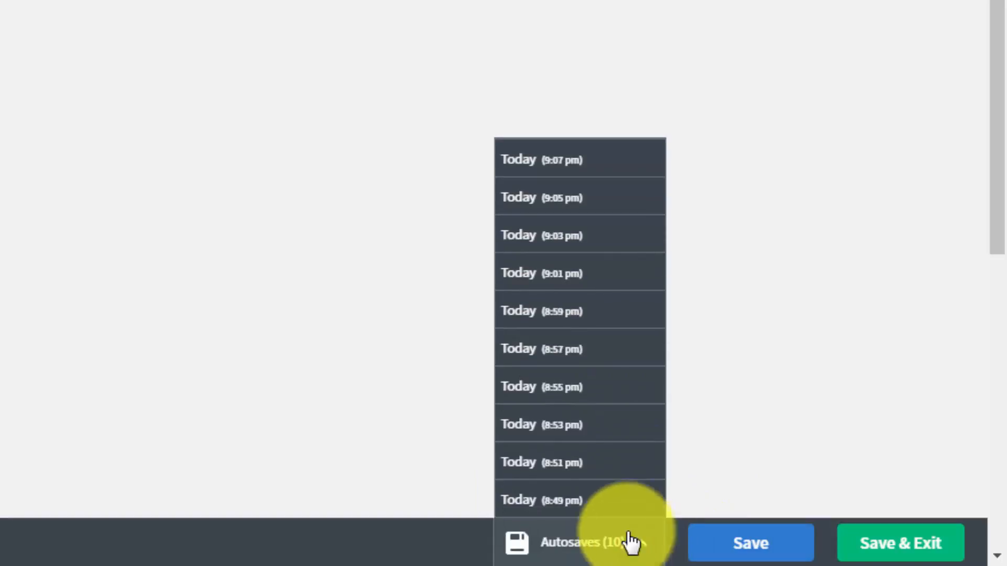